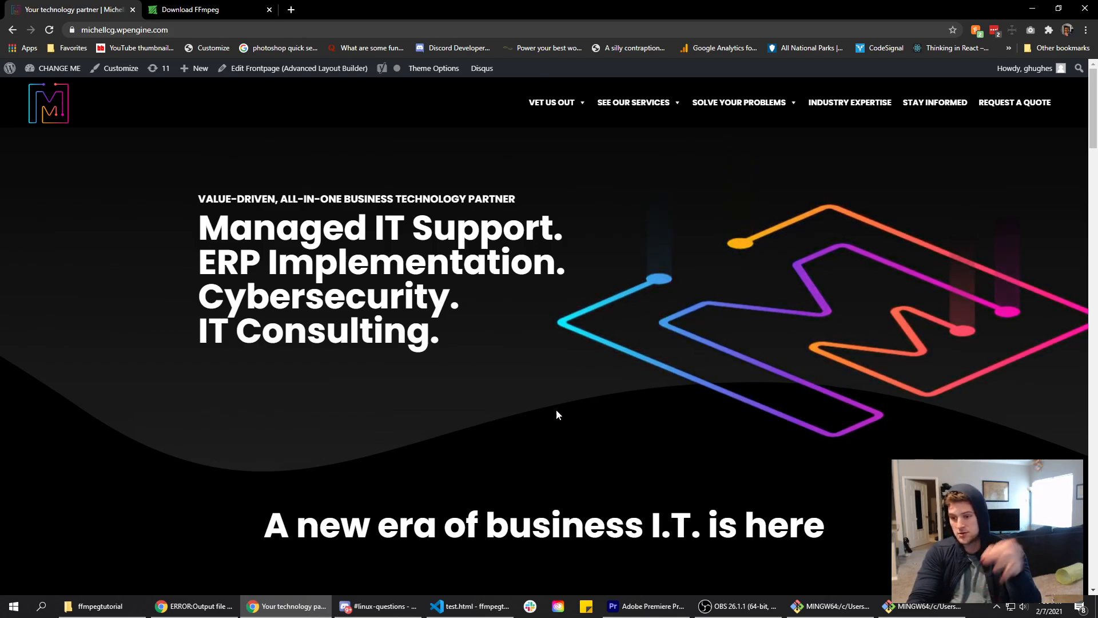
mouse_move(800, 311)
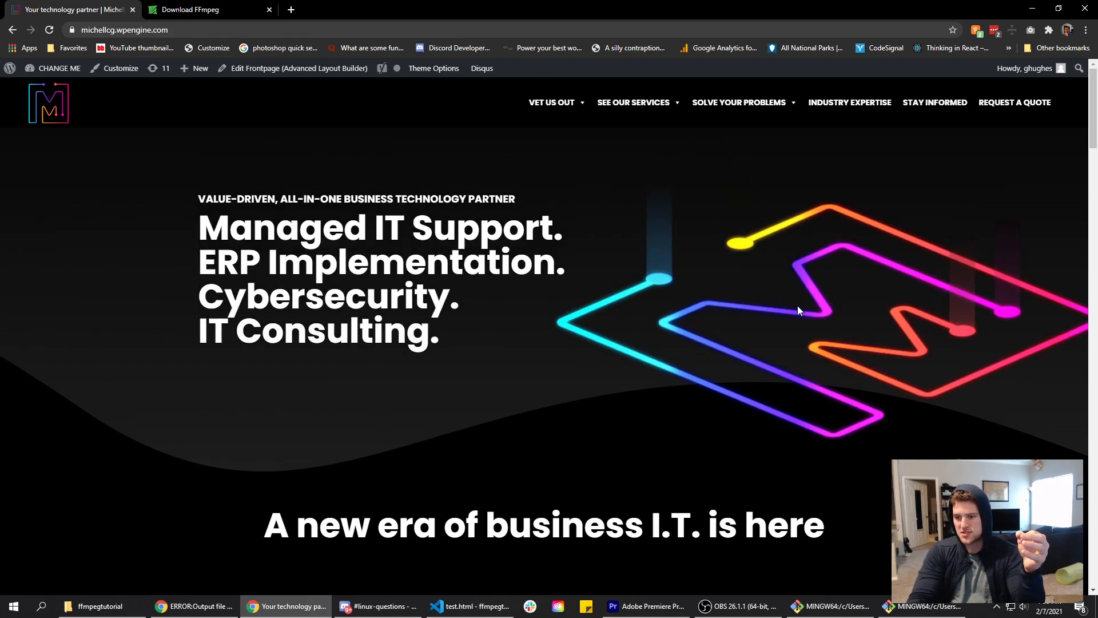
mouse_move(773, 412)
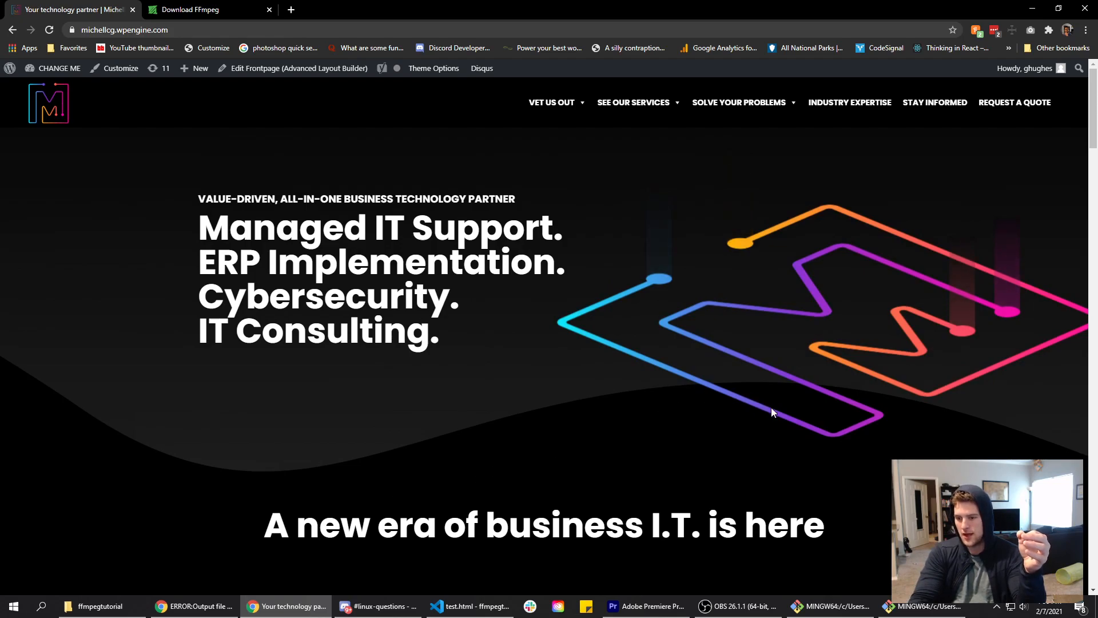
mouse_move(958, 413)
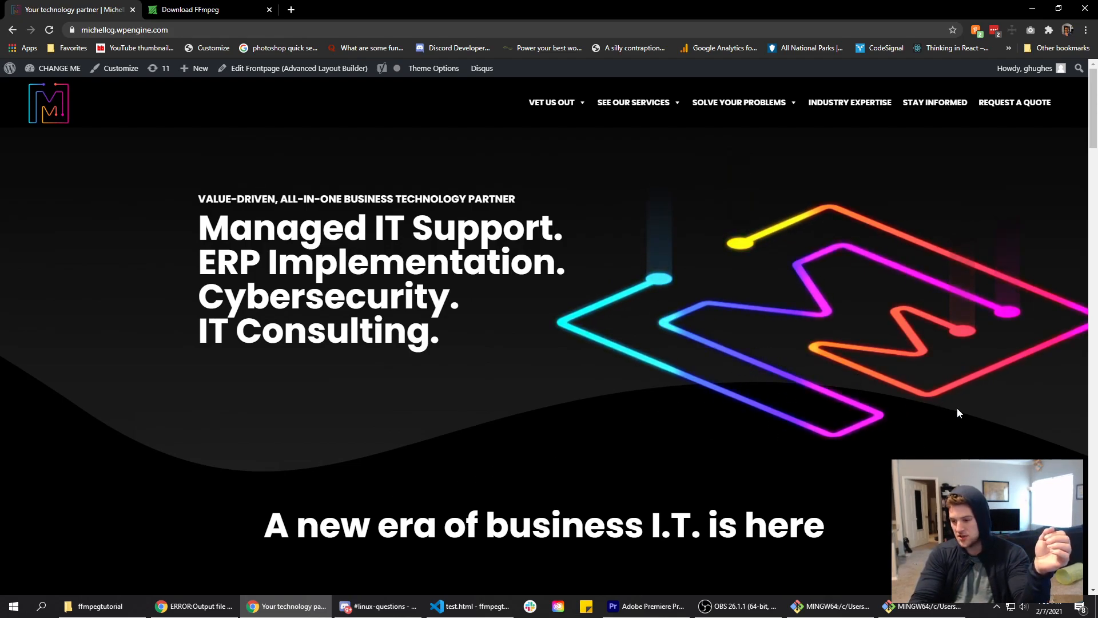
mouse_move(733, 325)
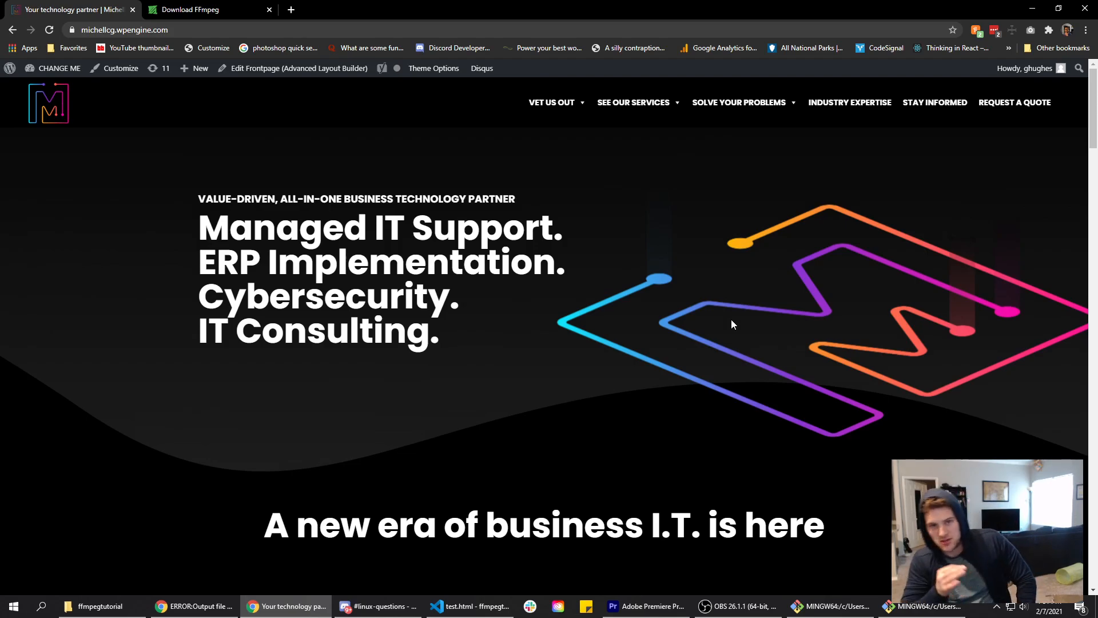
mouse_move(675, 428)
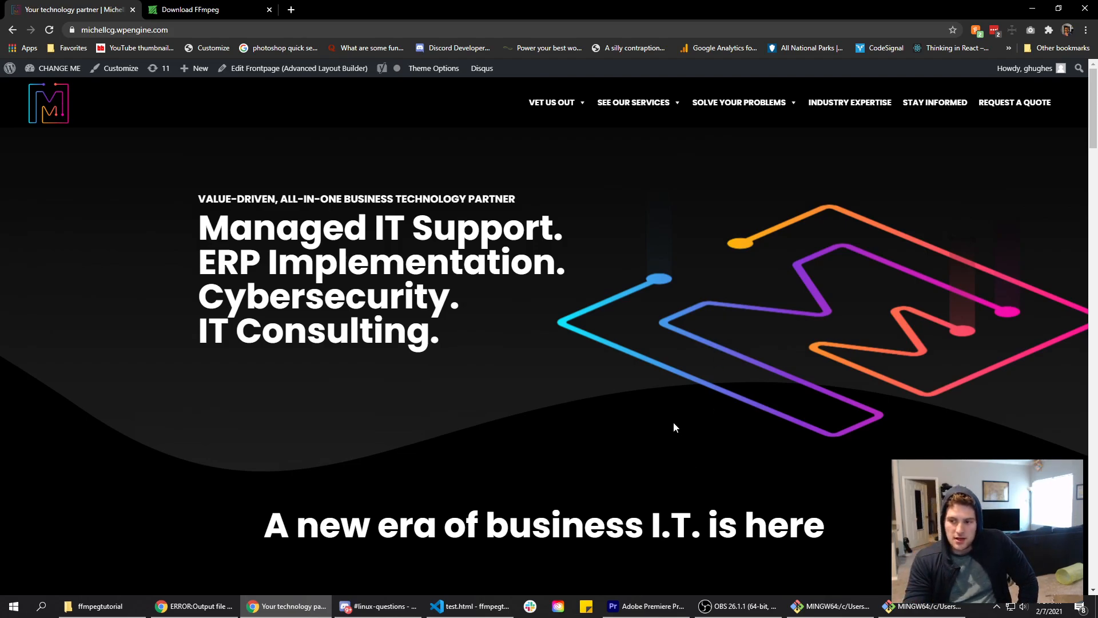
mouse_move(658, 299)
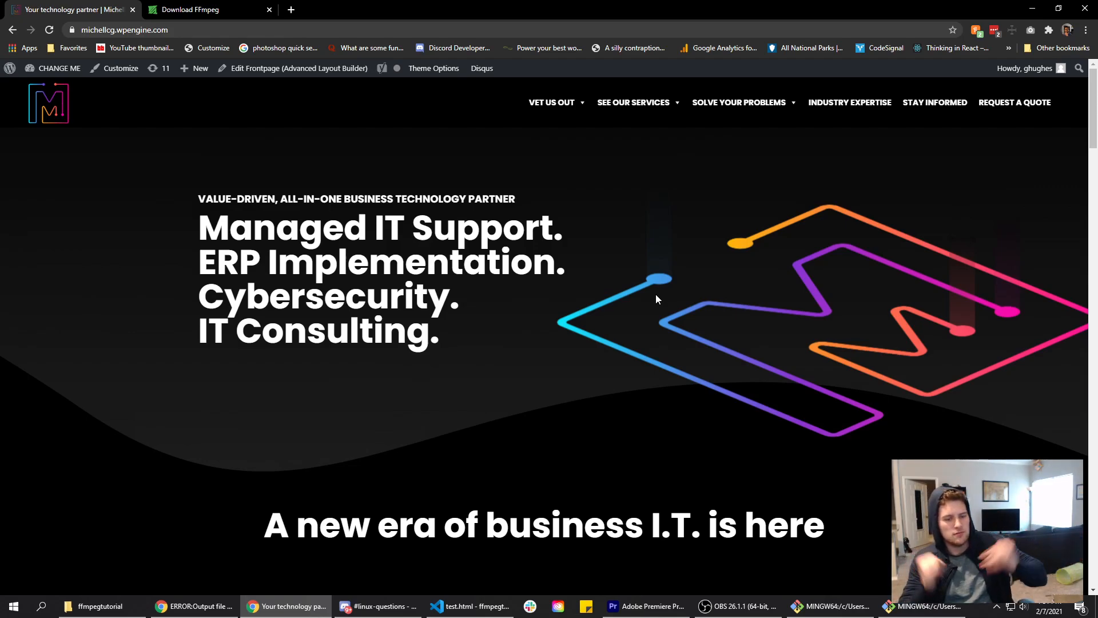
Step: Show the Windows builds section of the FFmpeg download page and choose the gyan.dev builds
click(197, 9)
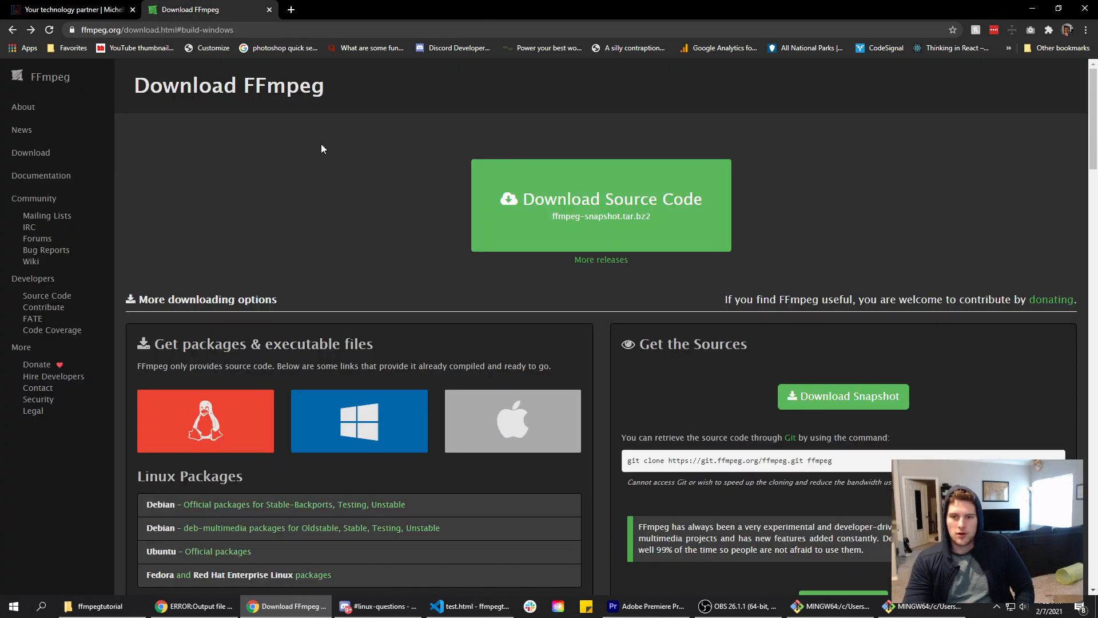
click(513, 421)
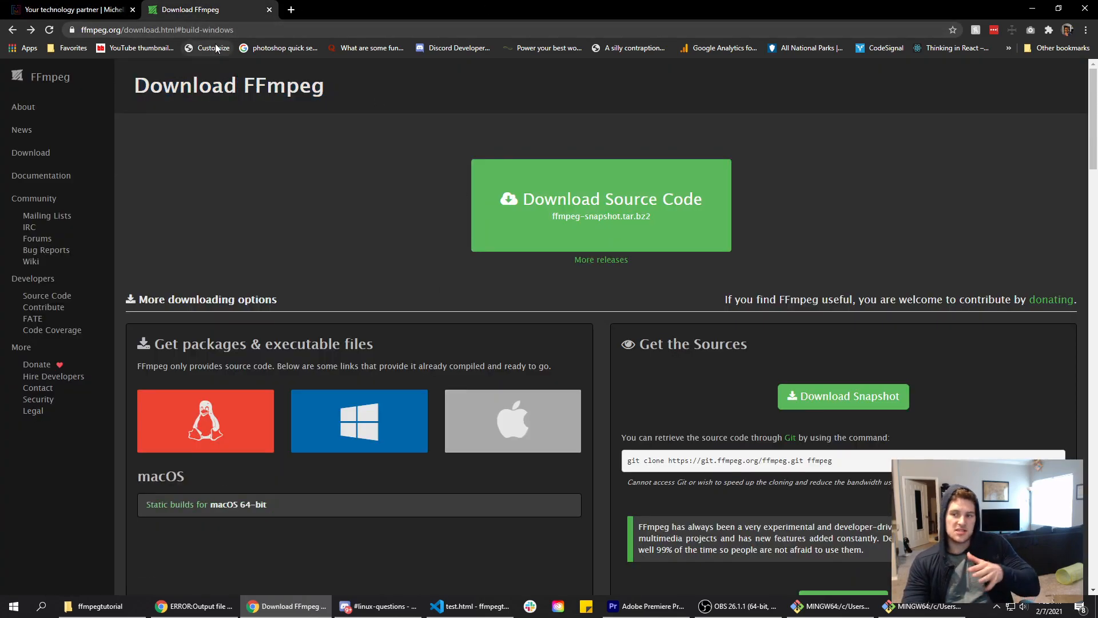
click(359, 421)
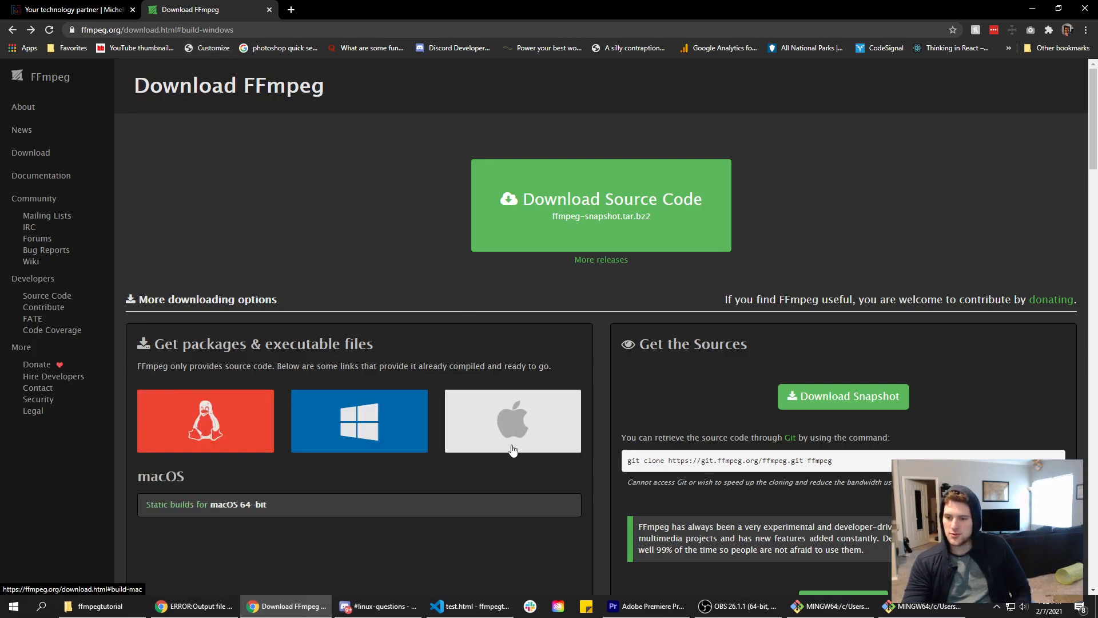
mouse_move(457, 430)
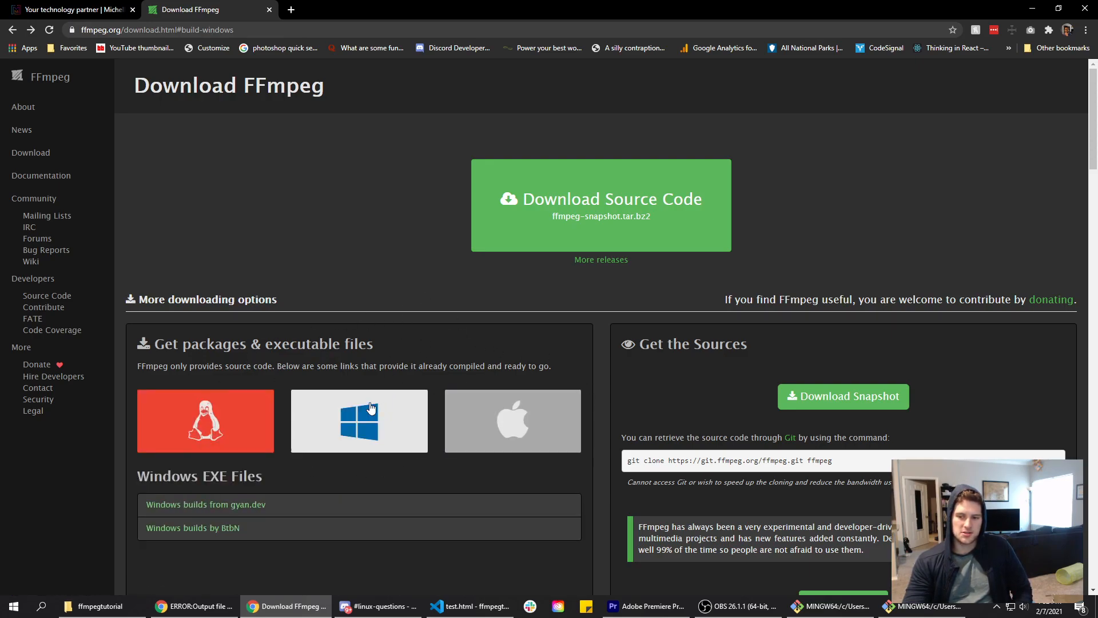
mouse_move(354, 416)
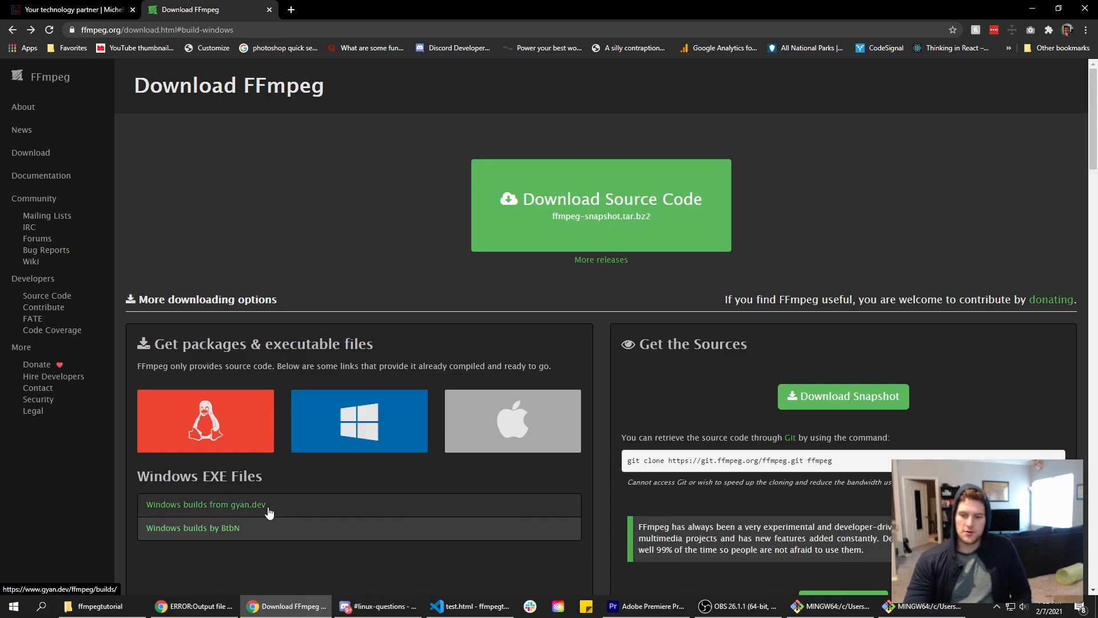
click(206, 504)
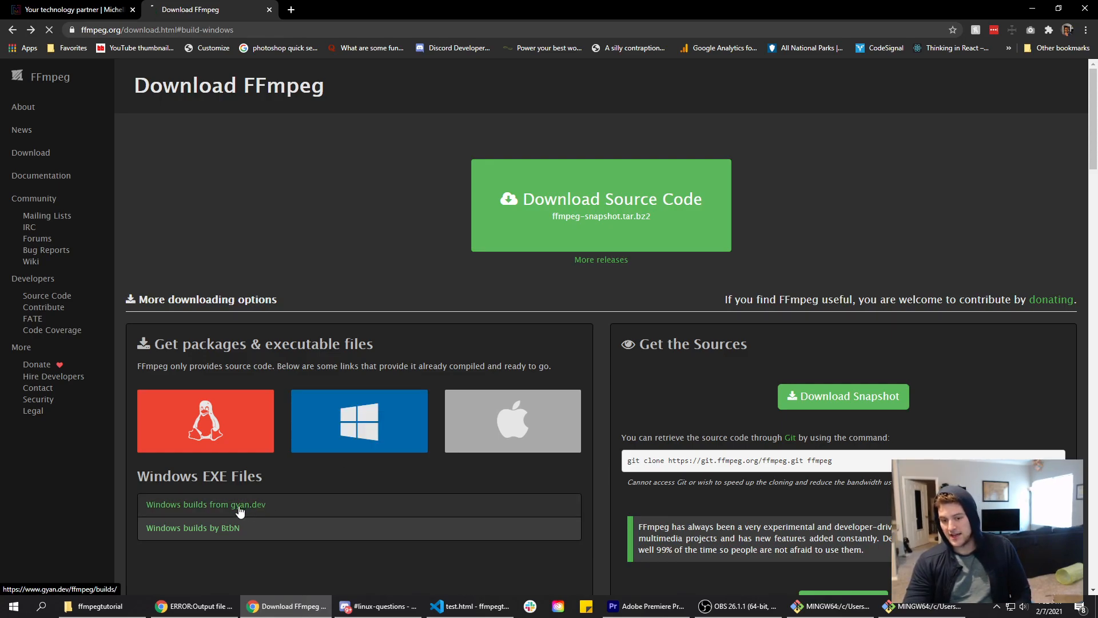
Step: Download ffmpeg-git-full.7z from gyan.dev and reveal it in the Downloads folder
click(206, 504)
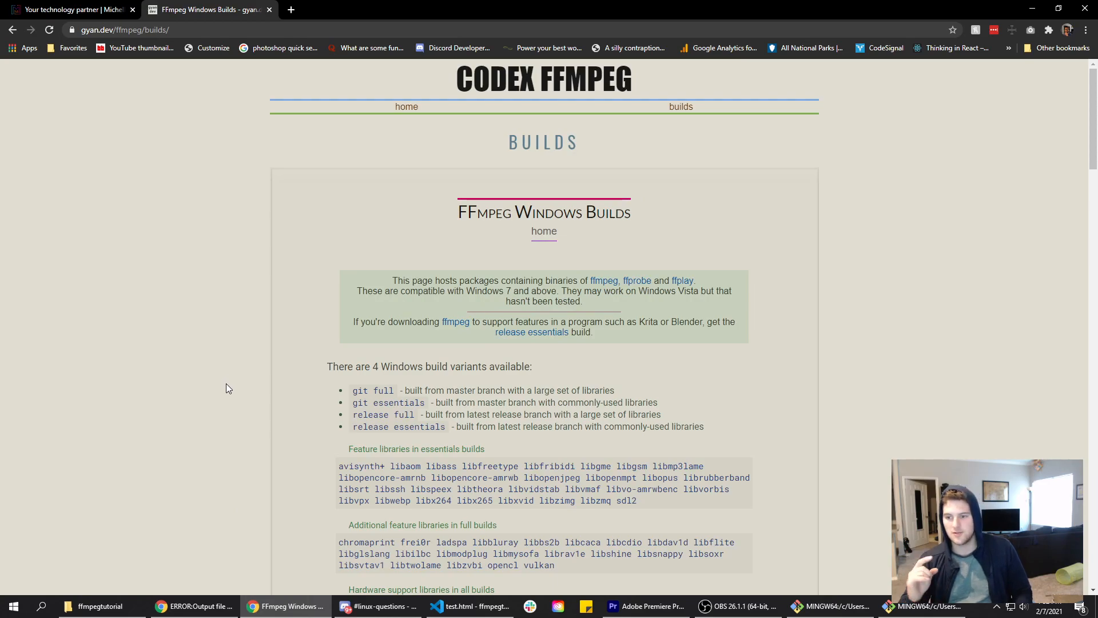
scroll(down, 3)
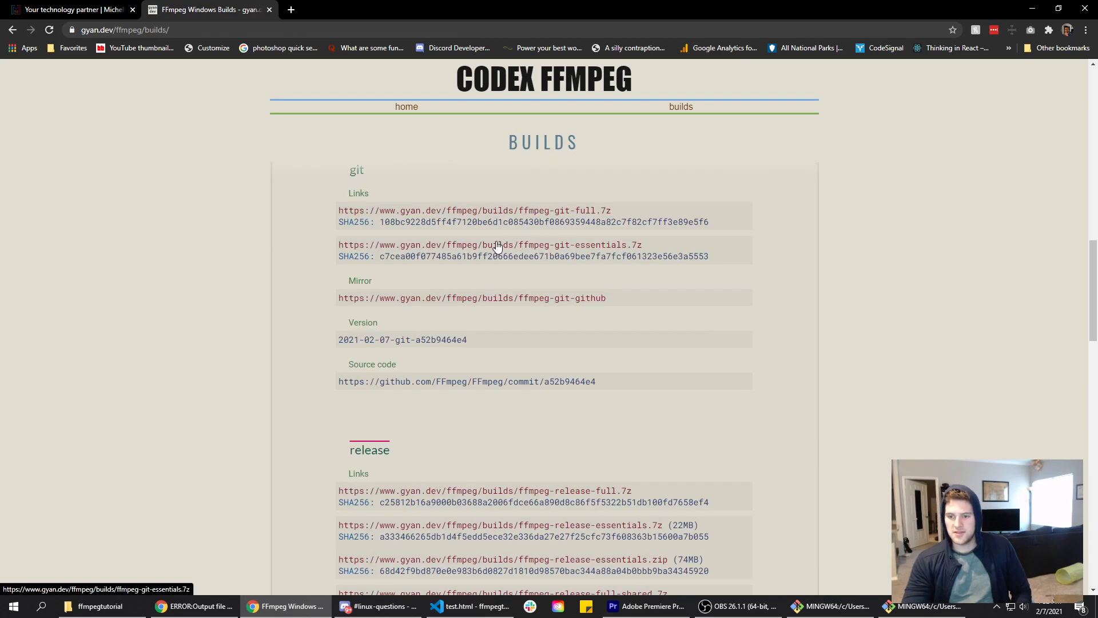
scroll(down, 3)
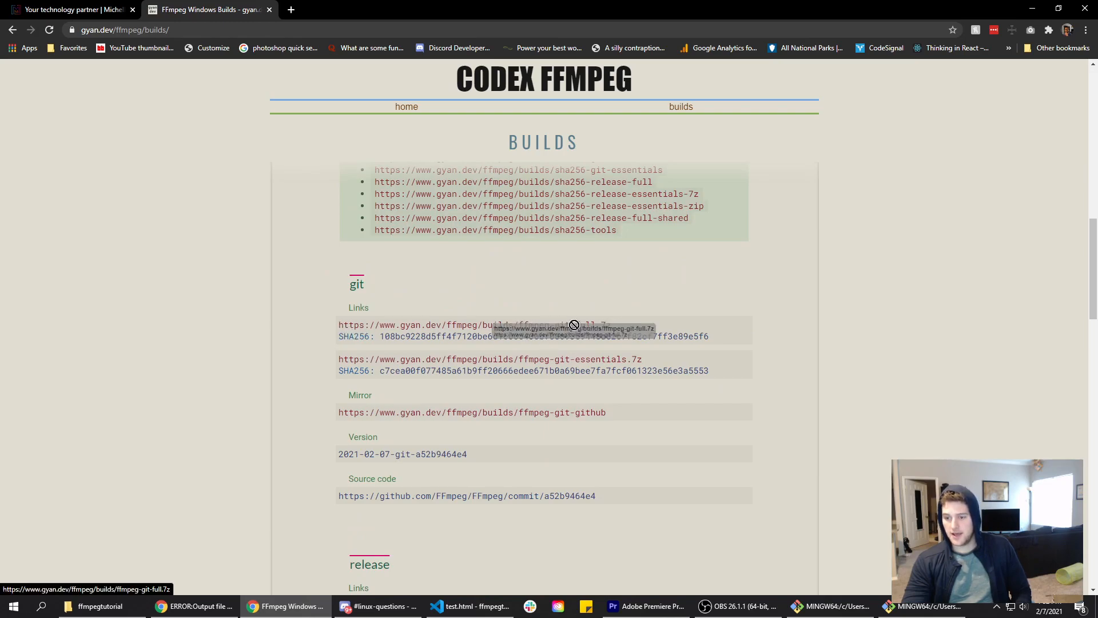
click(121, 579)
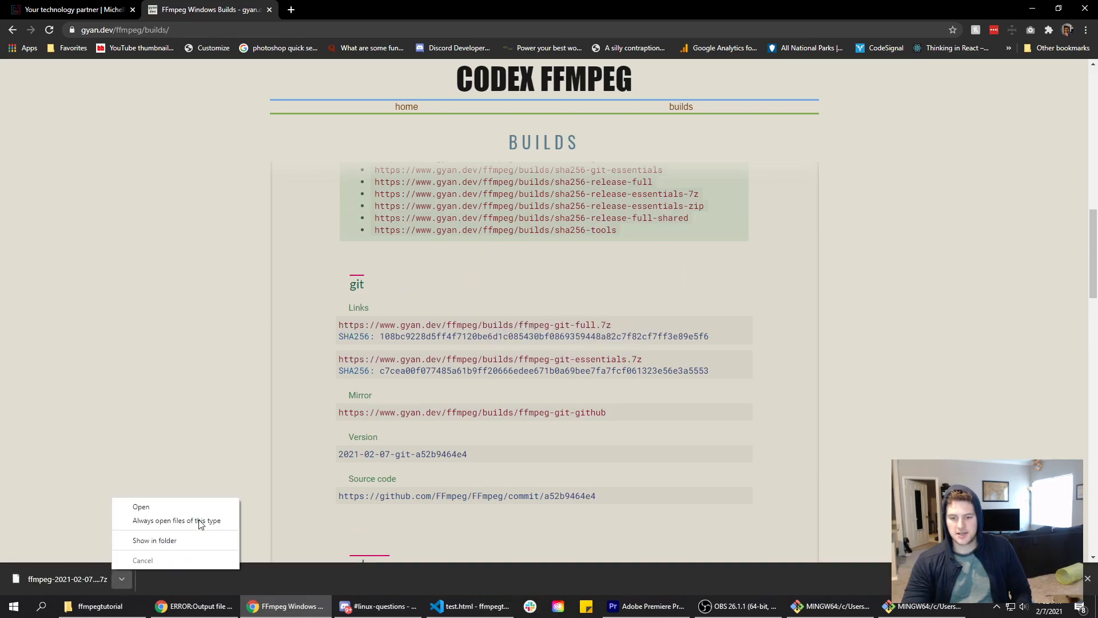
click(155, 540)
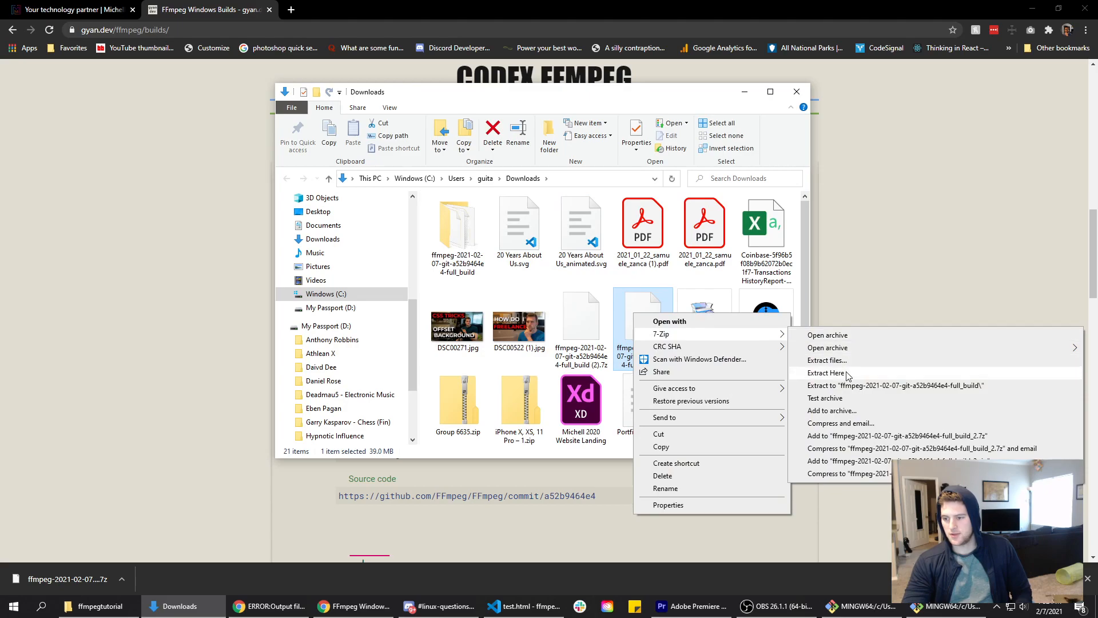
mouse_move(667, 346)
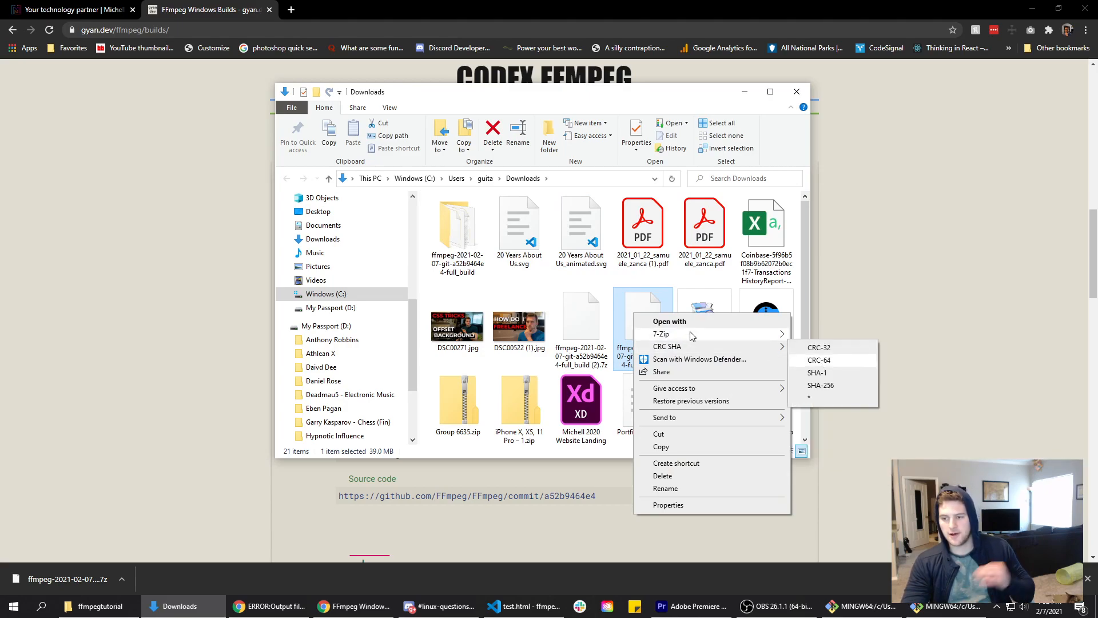
mouse_move(662, 334)
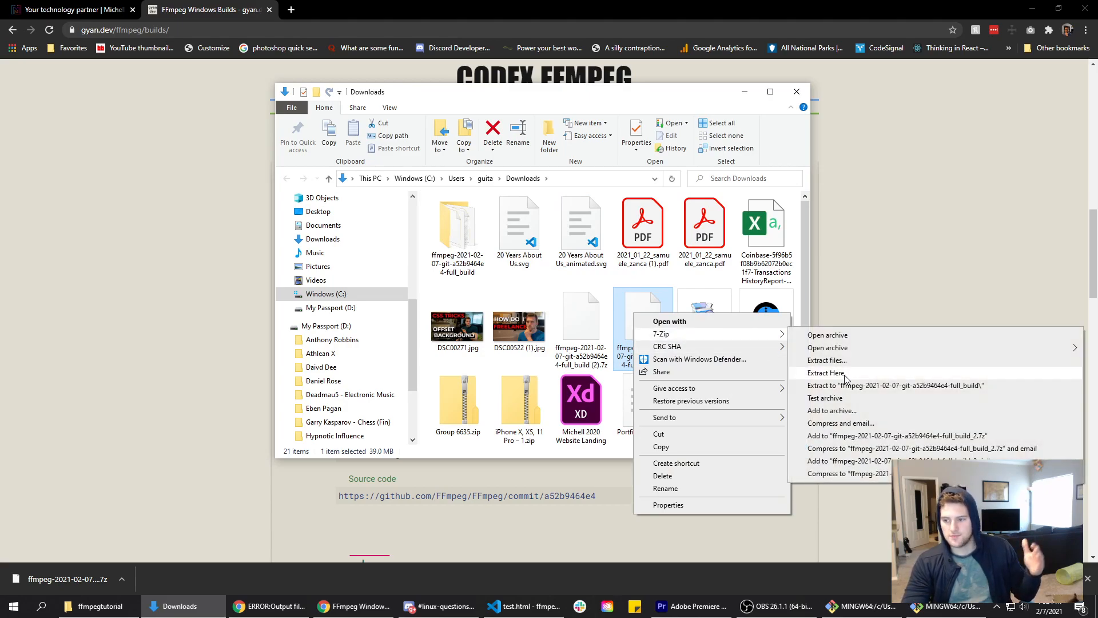
Step: Extract the .7z archive with 7-Zip and copy ffmpeg.exe from the build's bin folder
click(826, 373)
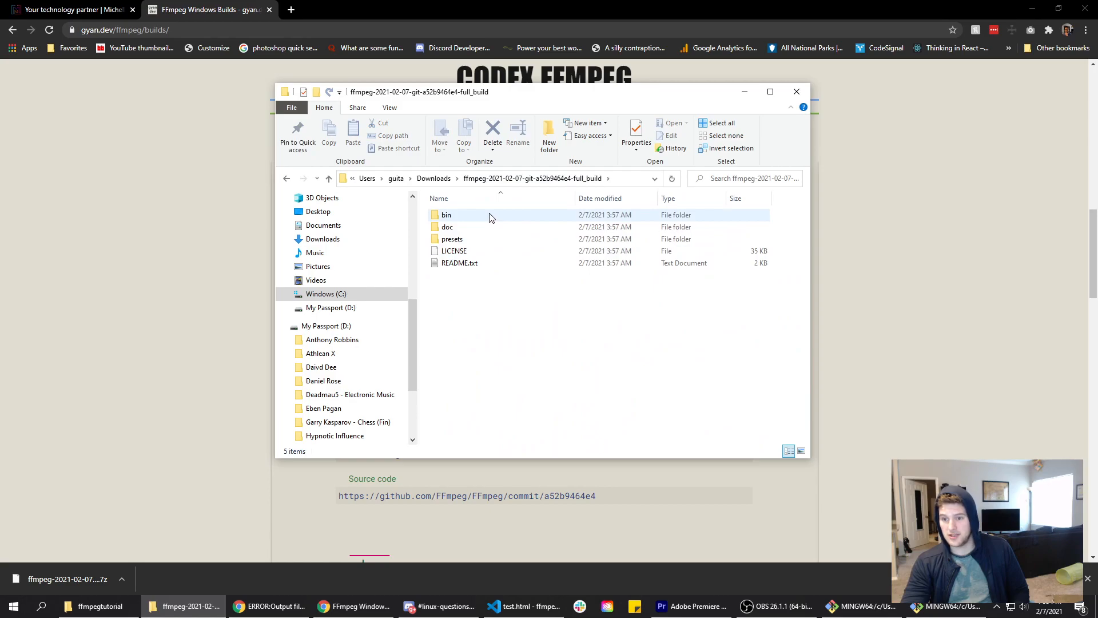
double_click(446, 215)
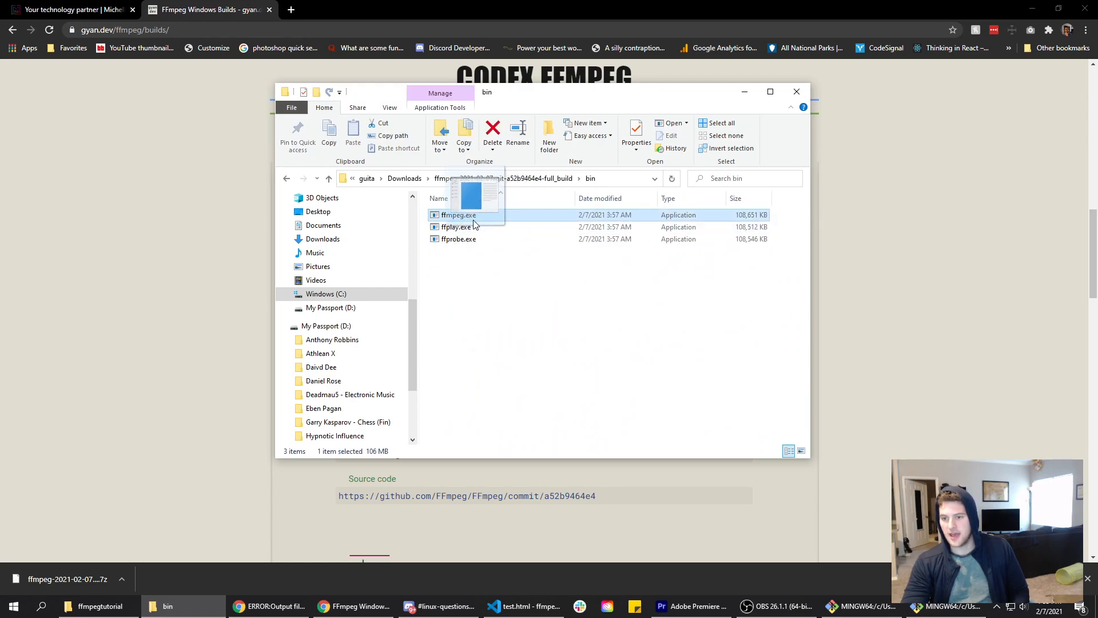
right_click(457, 215)
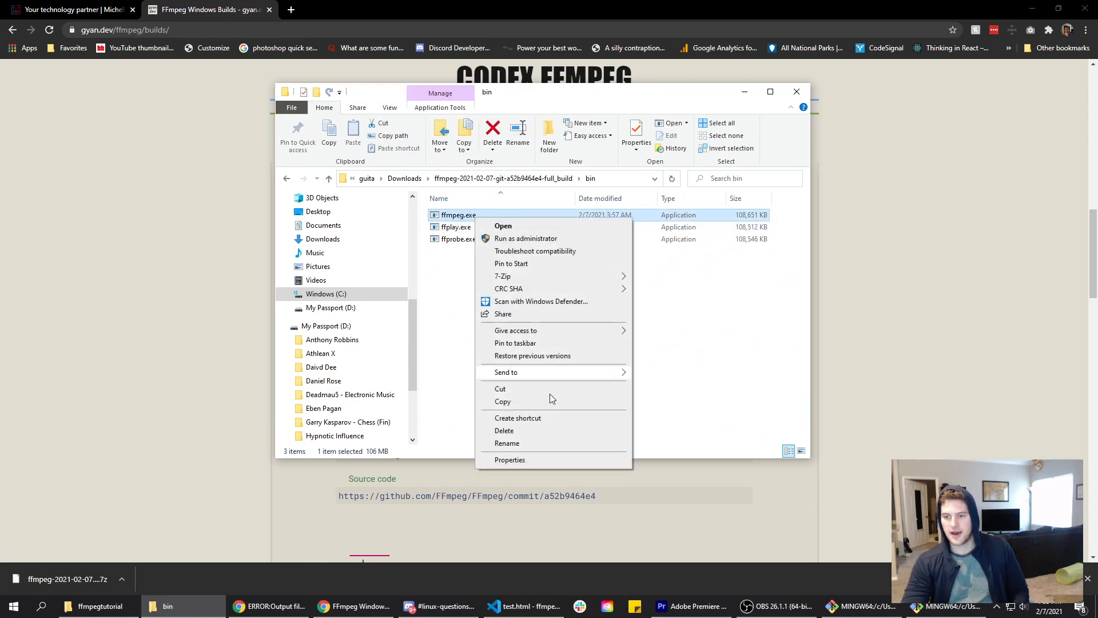
click(546, 343)
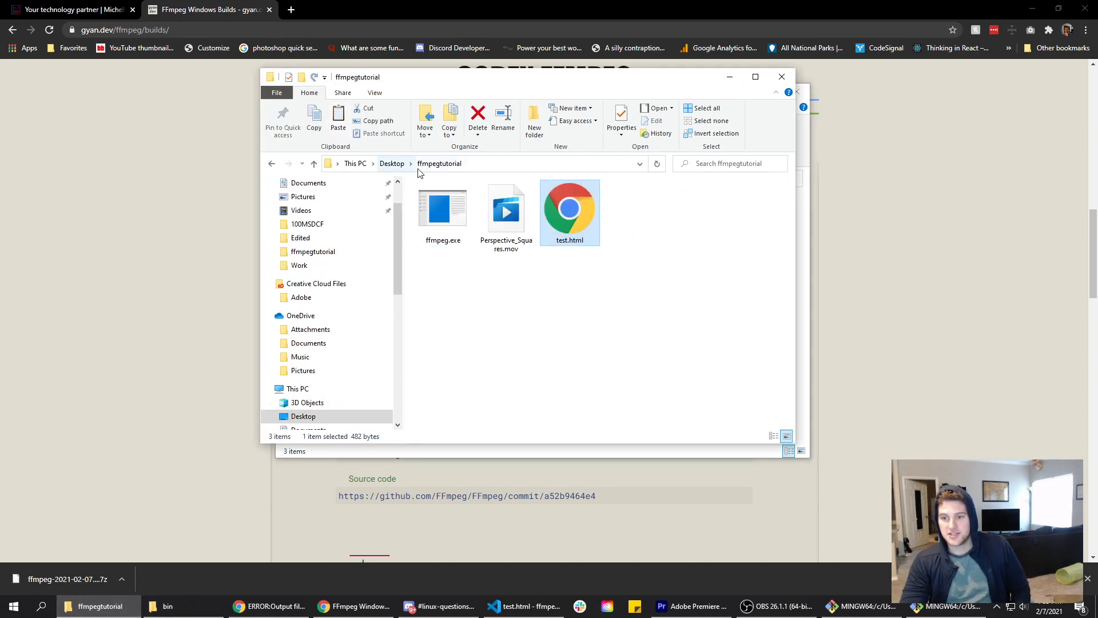
Step: Paste ffmpeg.exe into Desktop\ffmpegtutorial and open Perspective_Squares.mov via Open with in Premiere Pro
click(443, 210)
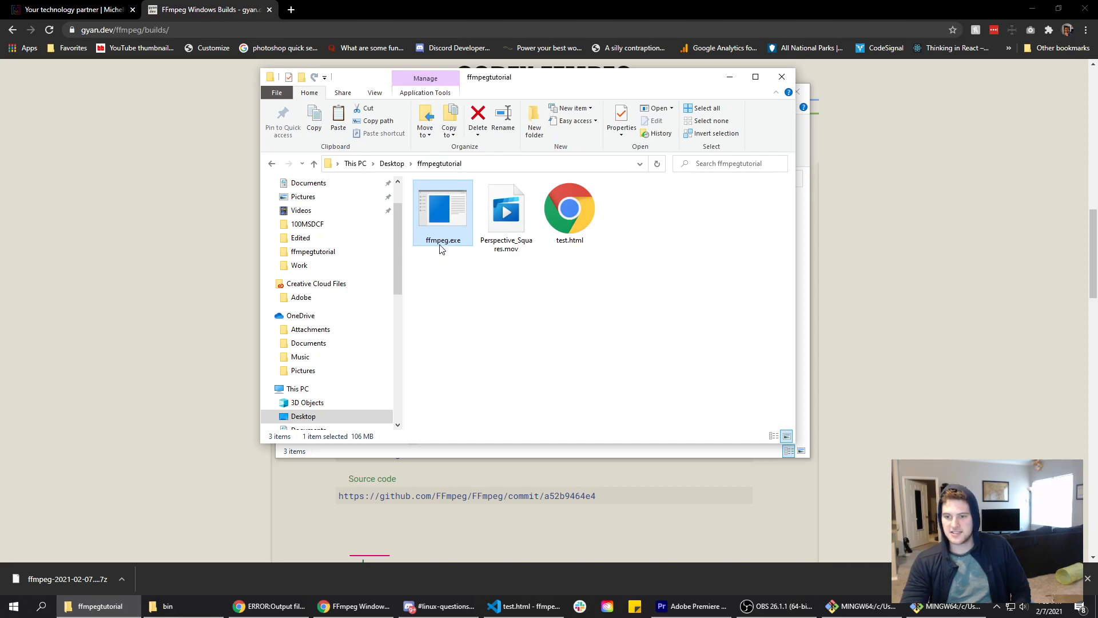
click(505, 210)
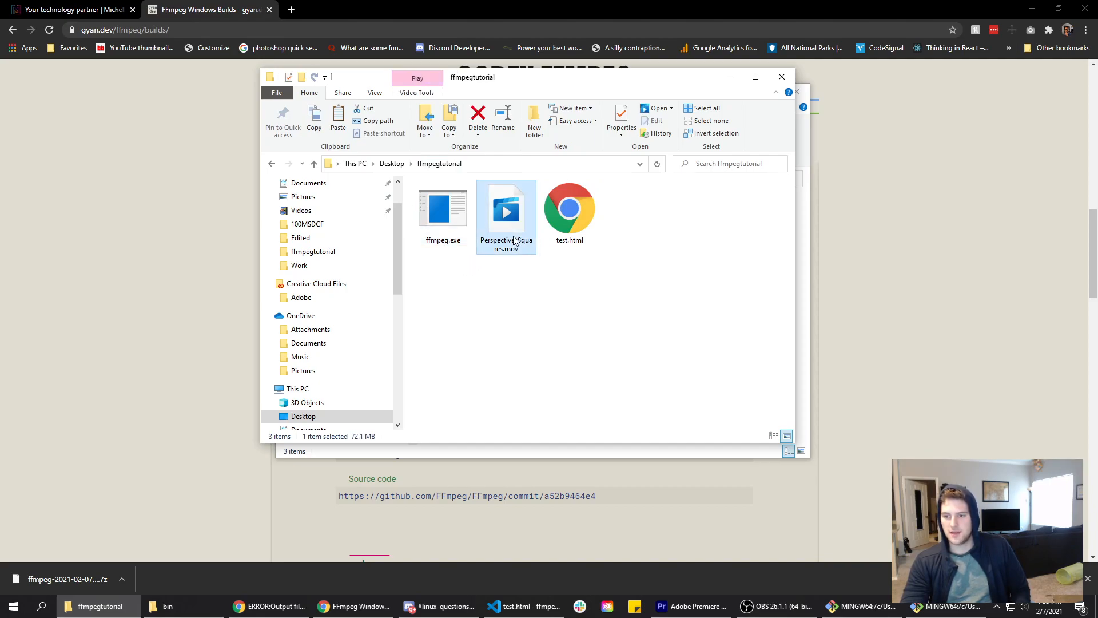
right_click(506, 211)
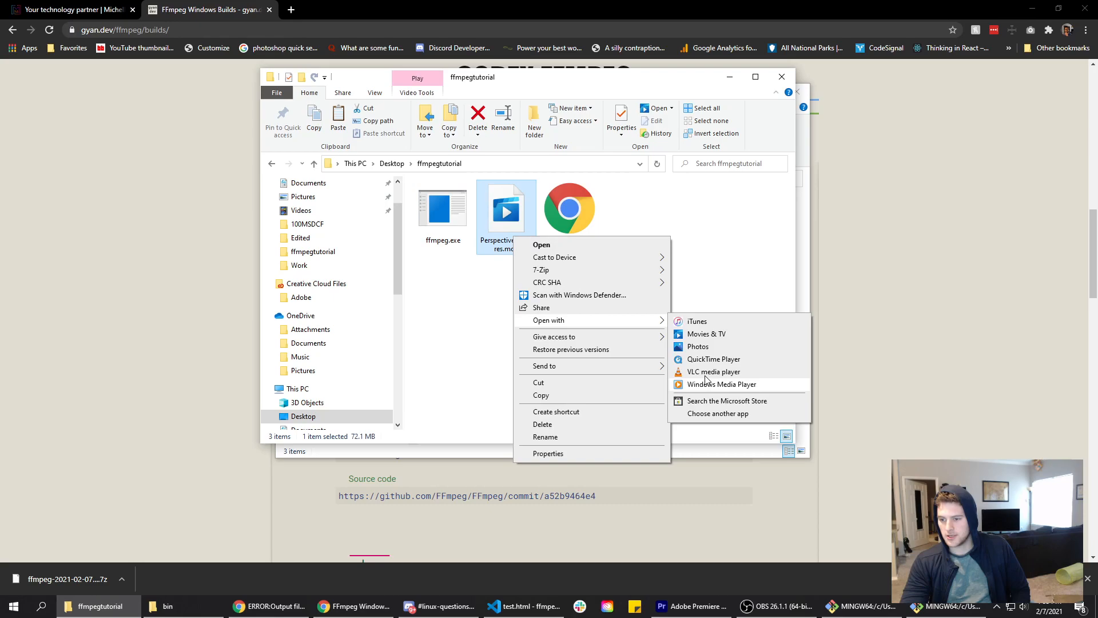
click(714, 370)
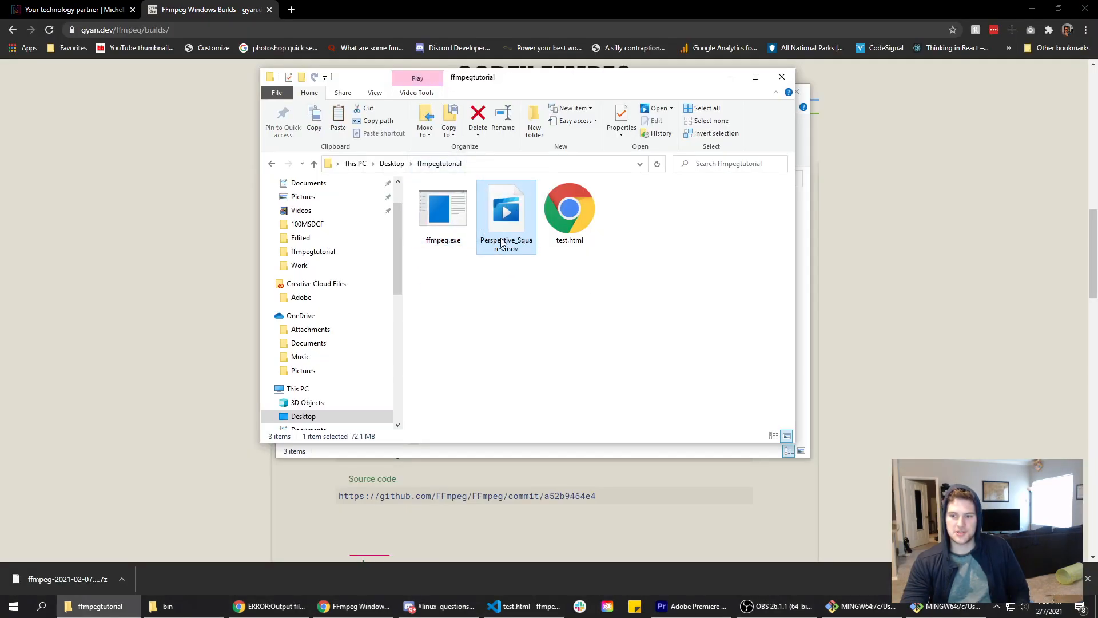
click(690, 606)
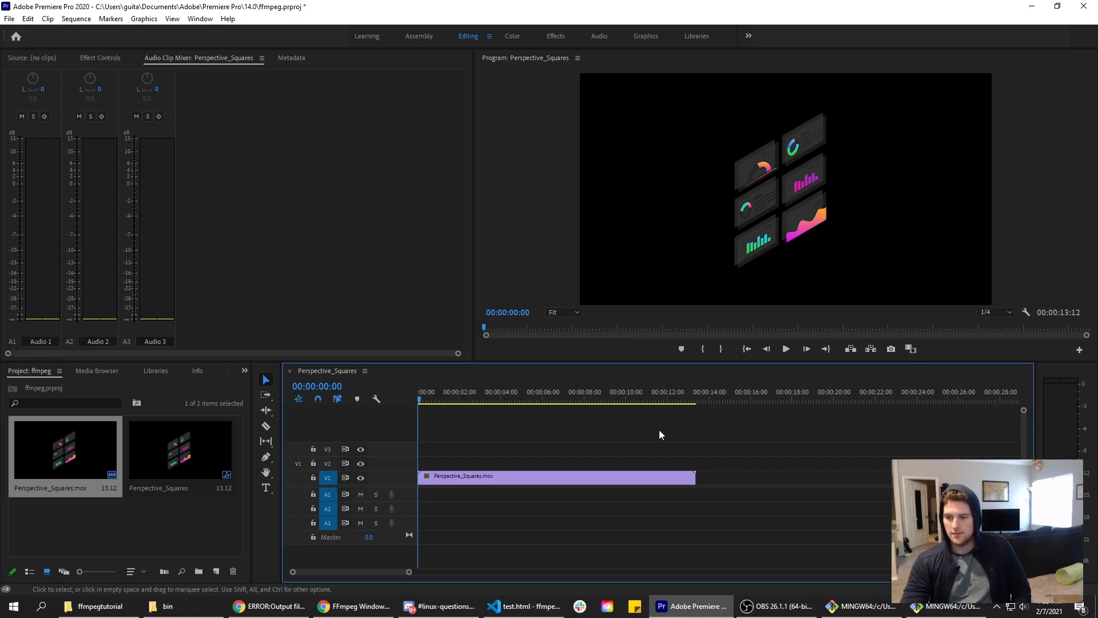
Step: Launch File > Export > Media for the Perspective_Squares sequence
click(6, 18)
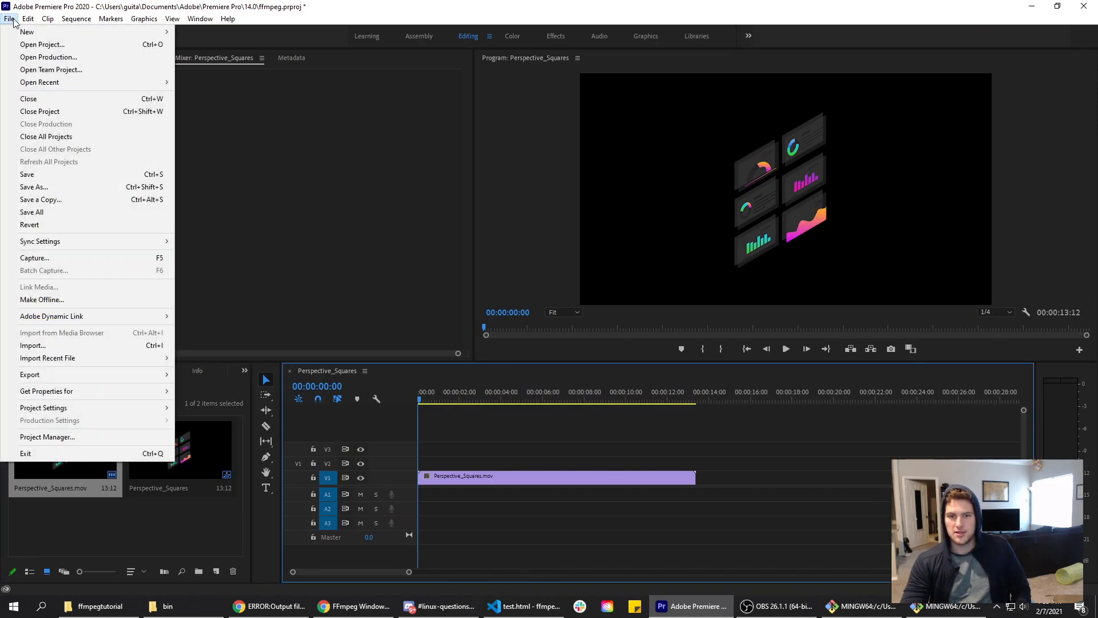
mouse_move(568, 194)
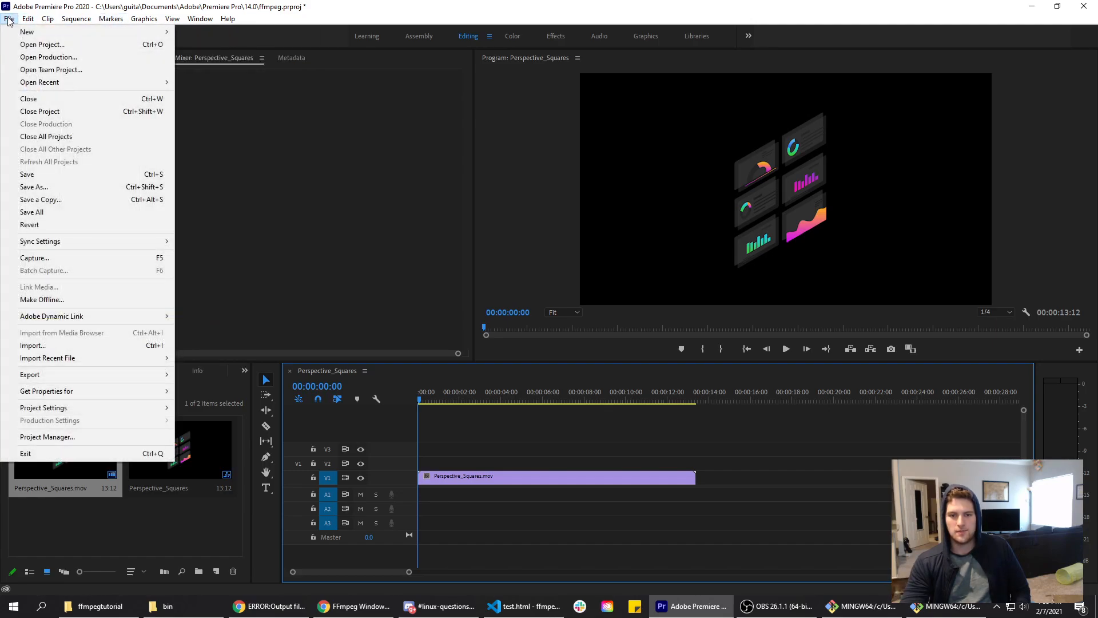
mouse_move(30, 374)
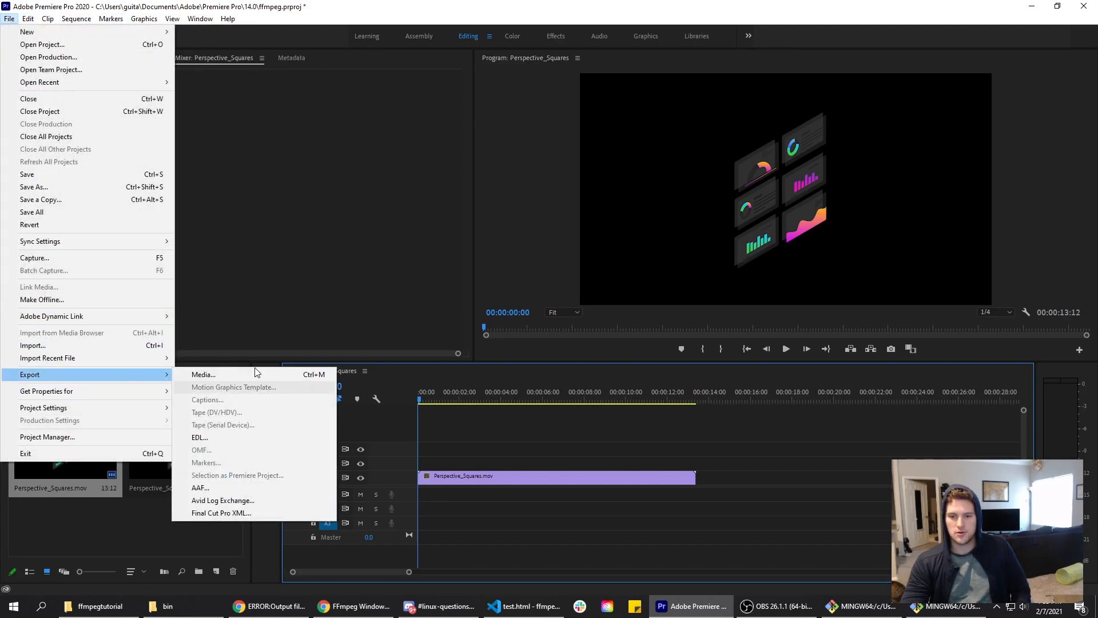
click(203, 374)
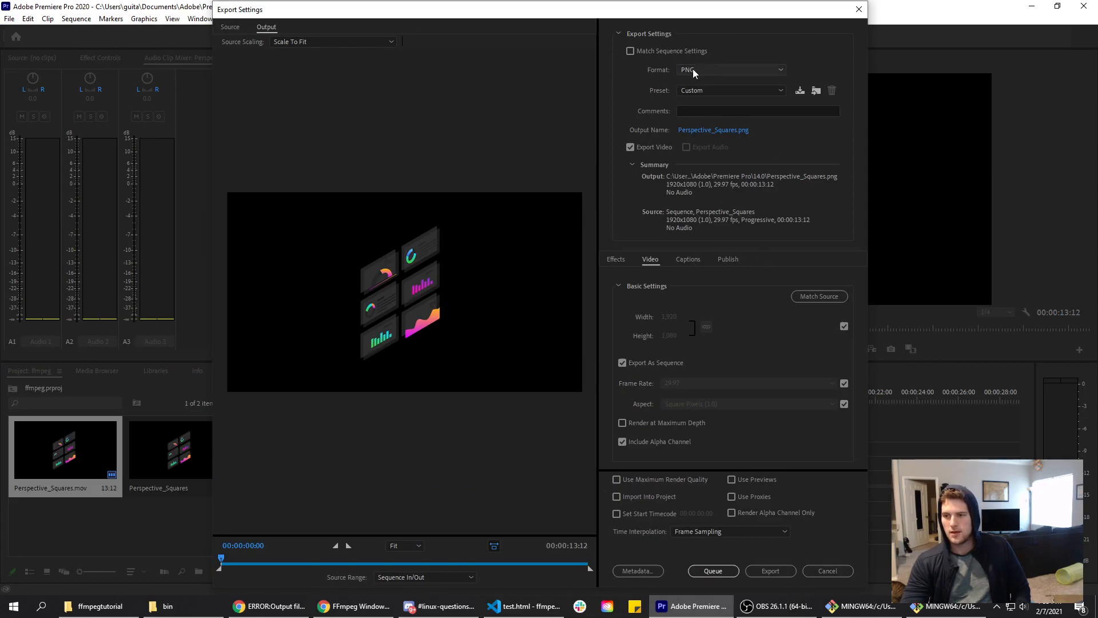
Step: Keep PNG format, set the output name into ffmpegtutorial/arrayOfPngs, and export the frames
click(731, 70)
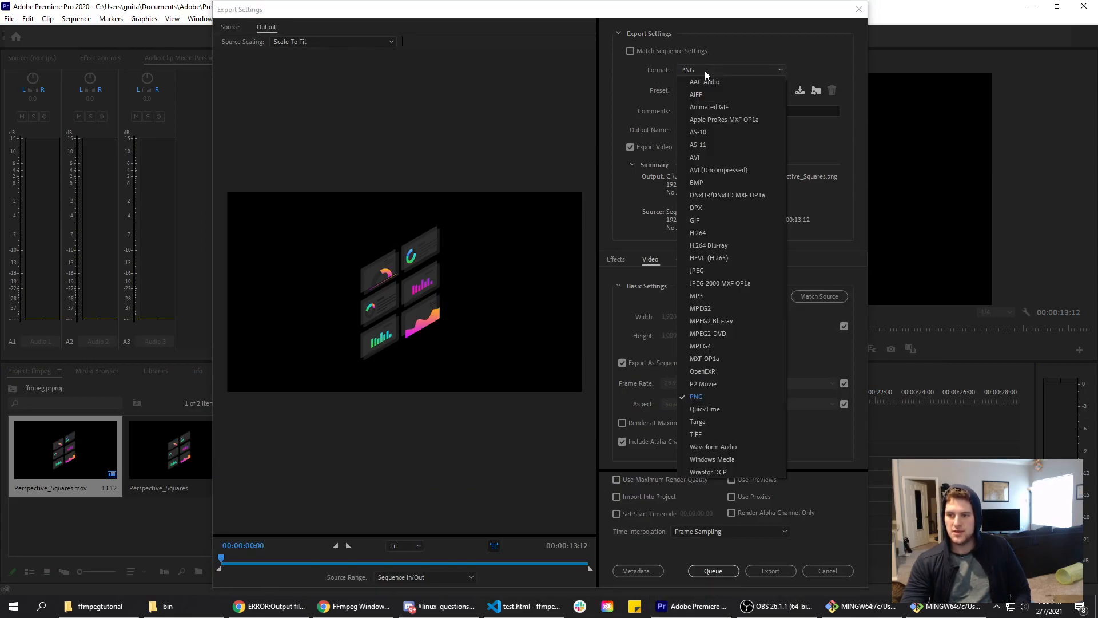
click(696, 396)
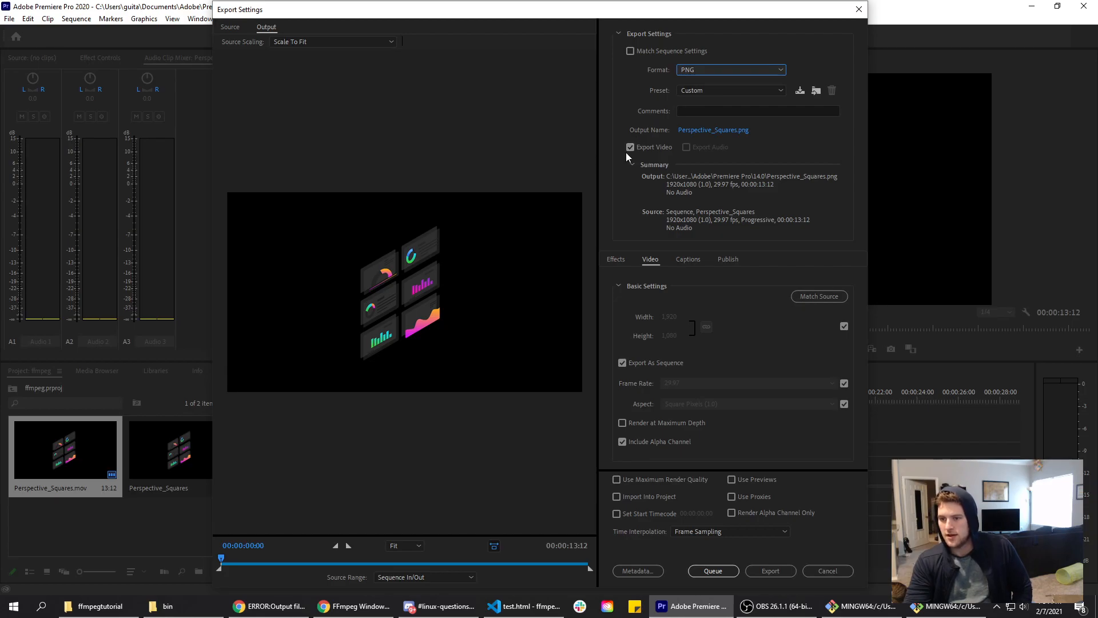
click(714, 129)
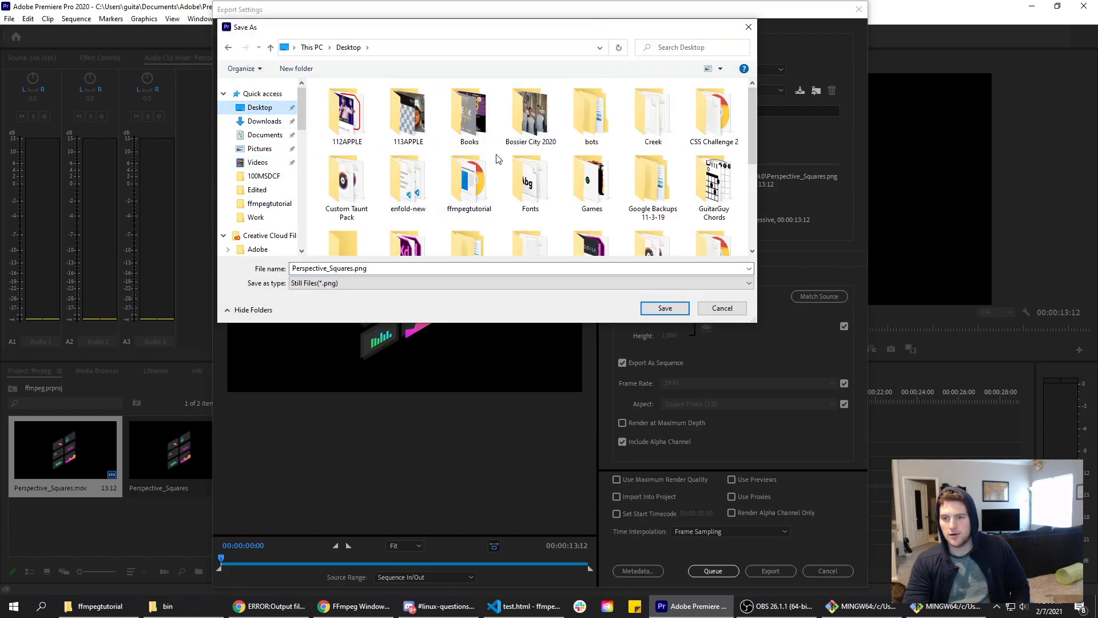
double_click(469, 178)
text(arrayOfPngs)
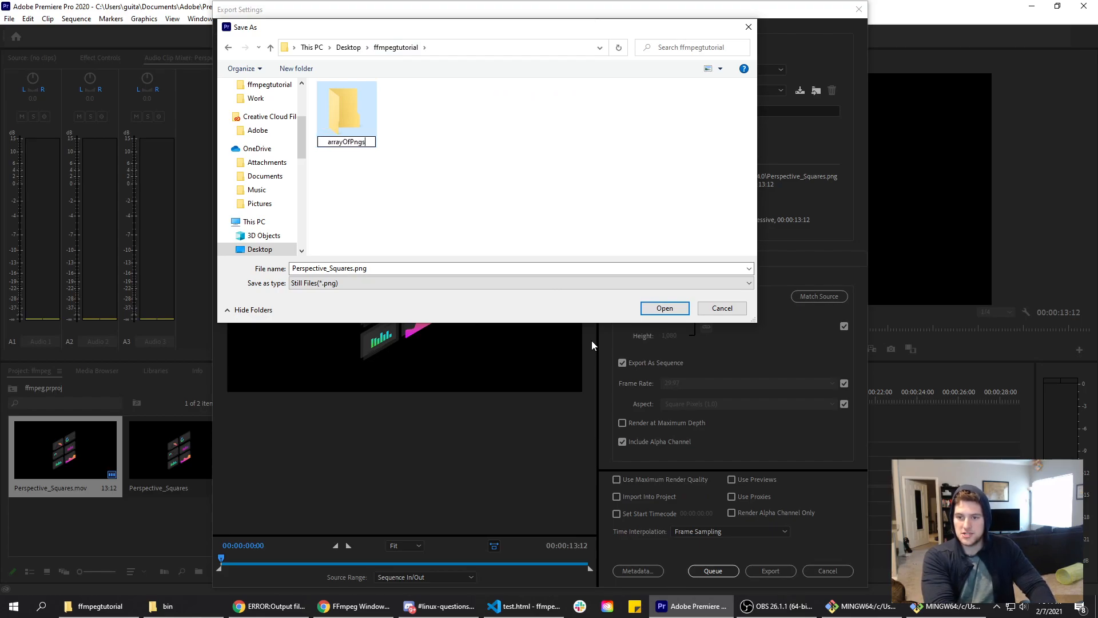
double_click(345, 105)
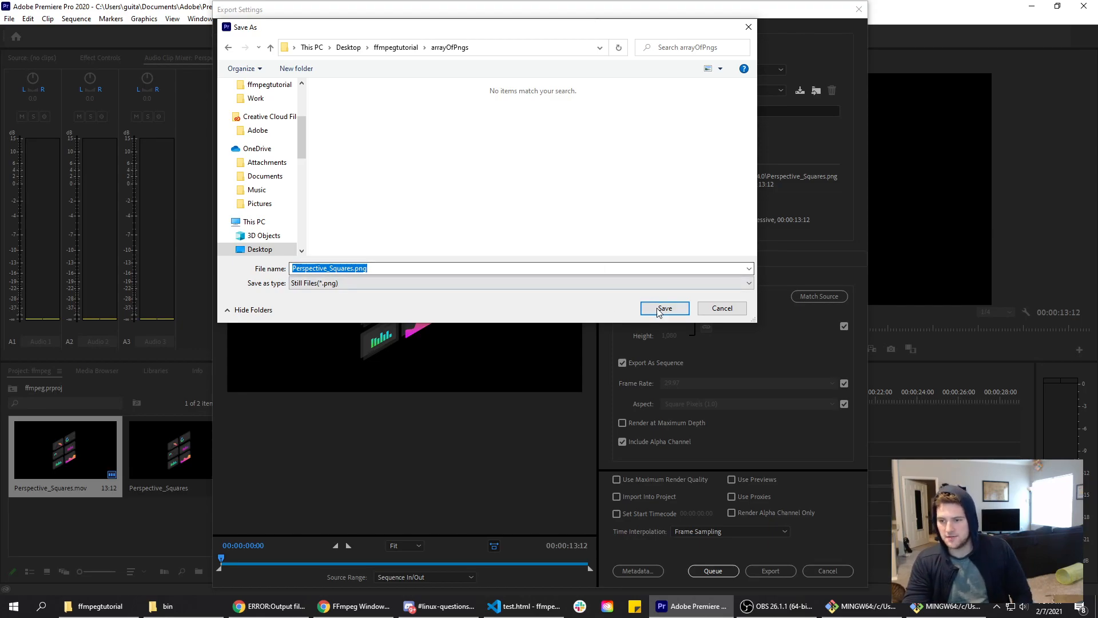
click(665, 307)
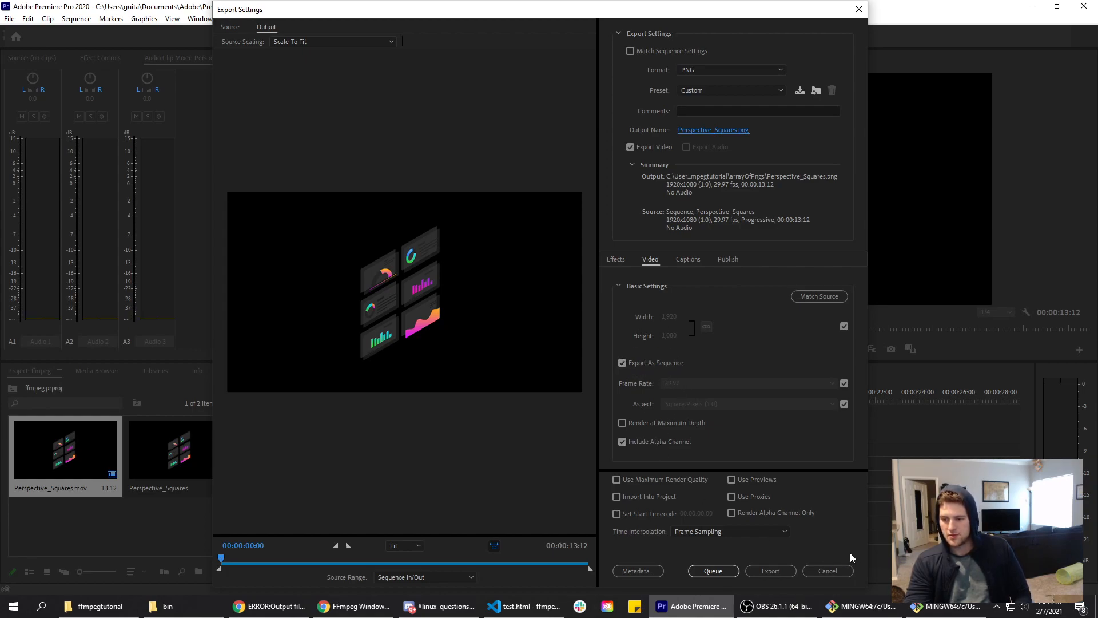
click(771, 571)
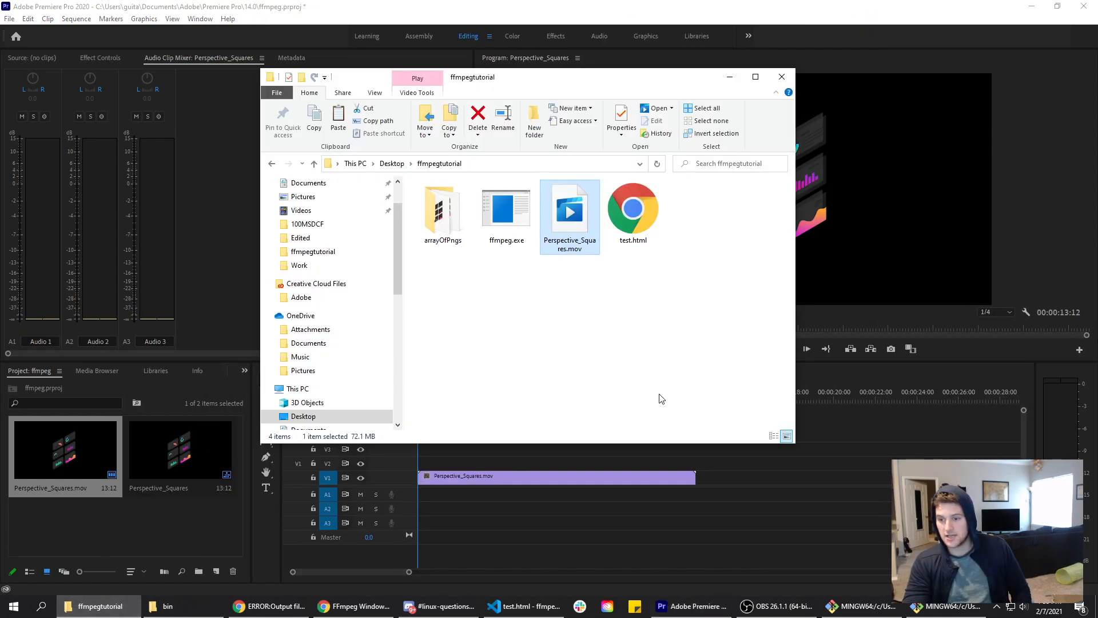
Step: Check the exported PNG frames inside arrayOfPngs, return to ffmpegtutorial and select ffmpeg.exe
double_click(443, 207)
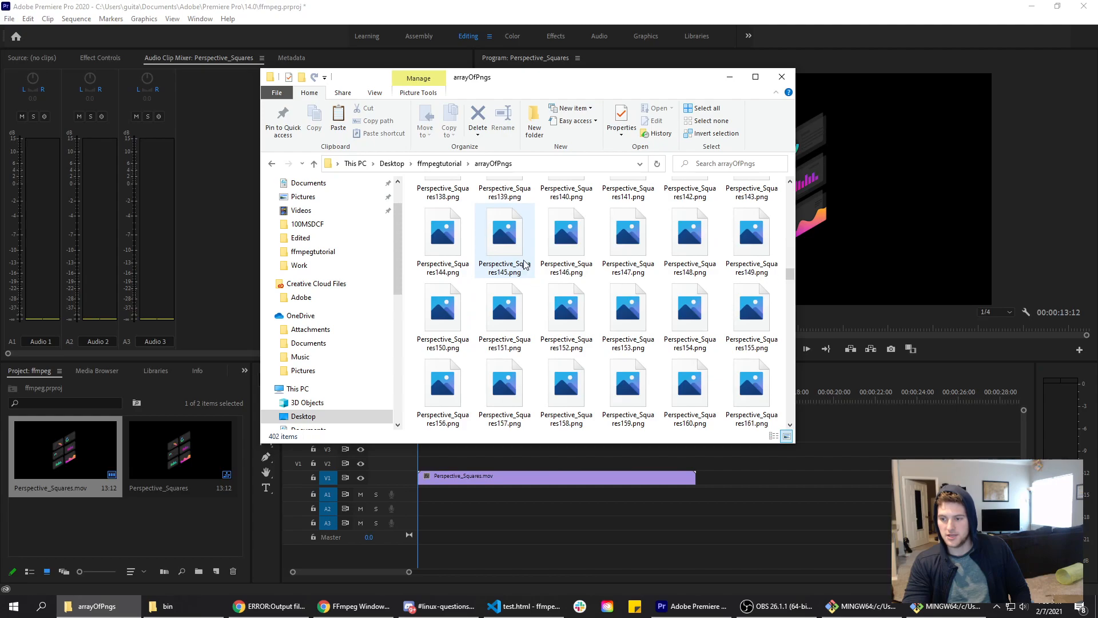
scroll(down, 3)
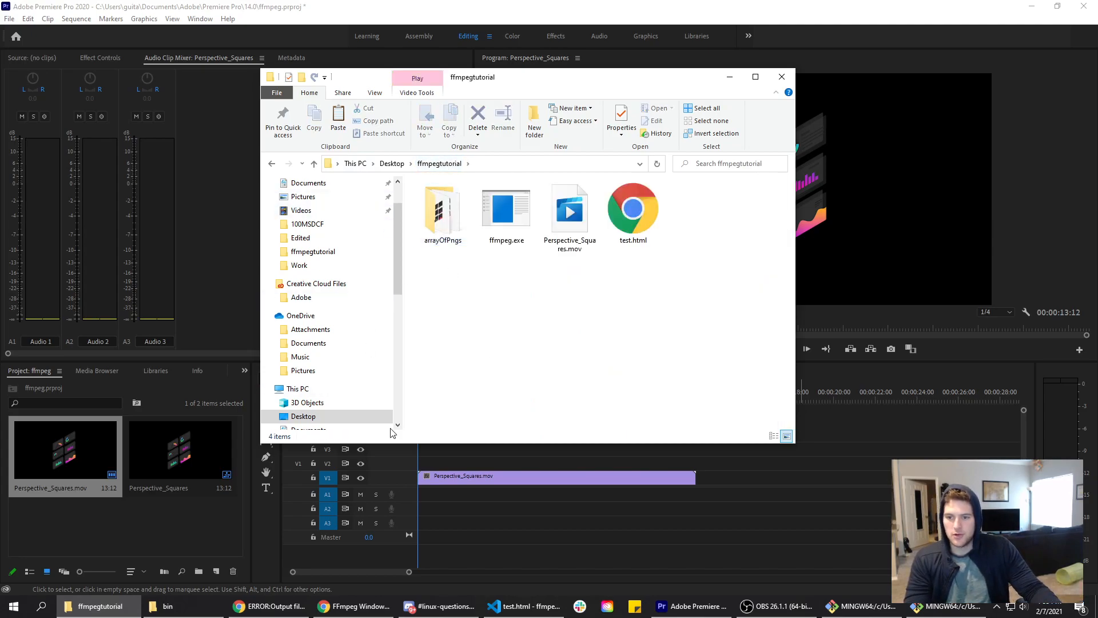
click(505, 210)
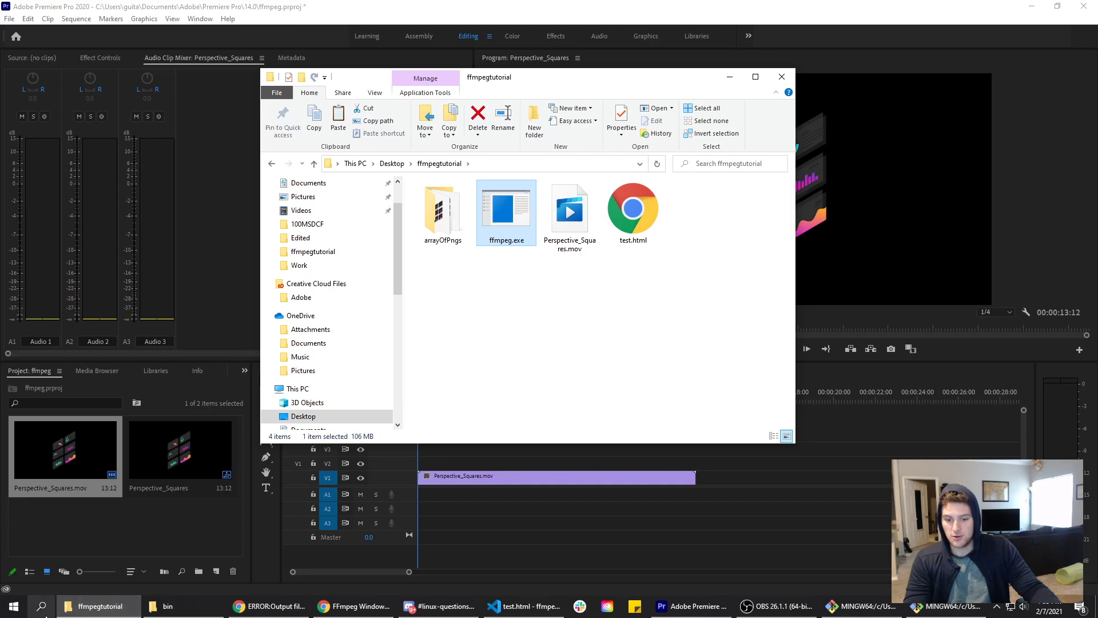
click(9, 606)
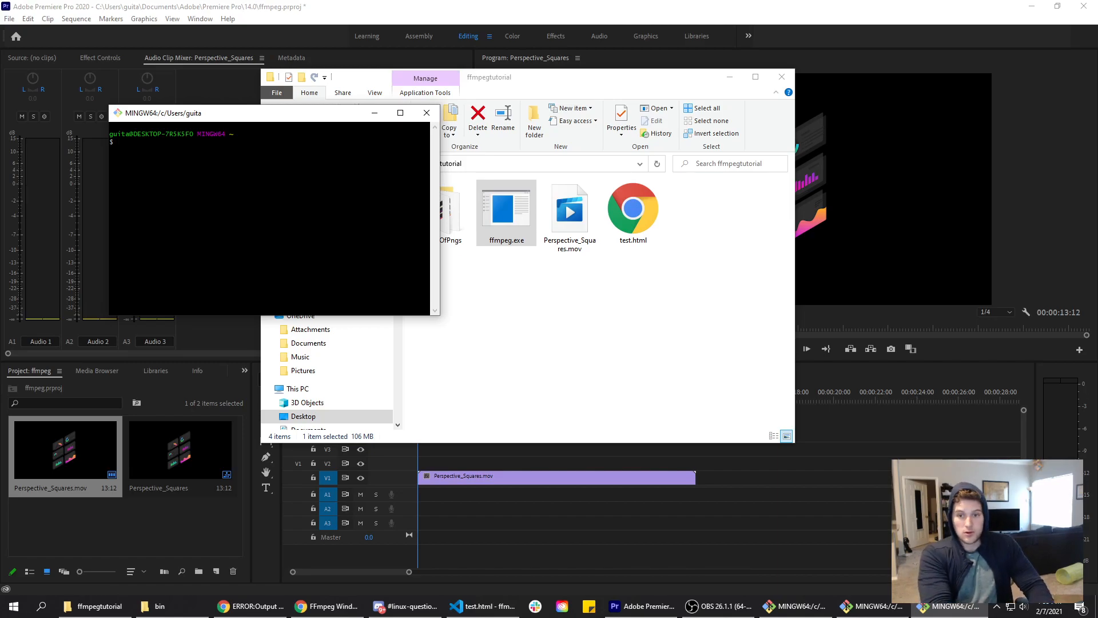
Step: Change directory to Desktop/ffmpegtutorial/ with cd
text(cd des)
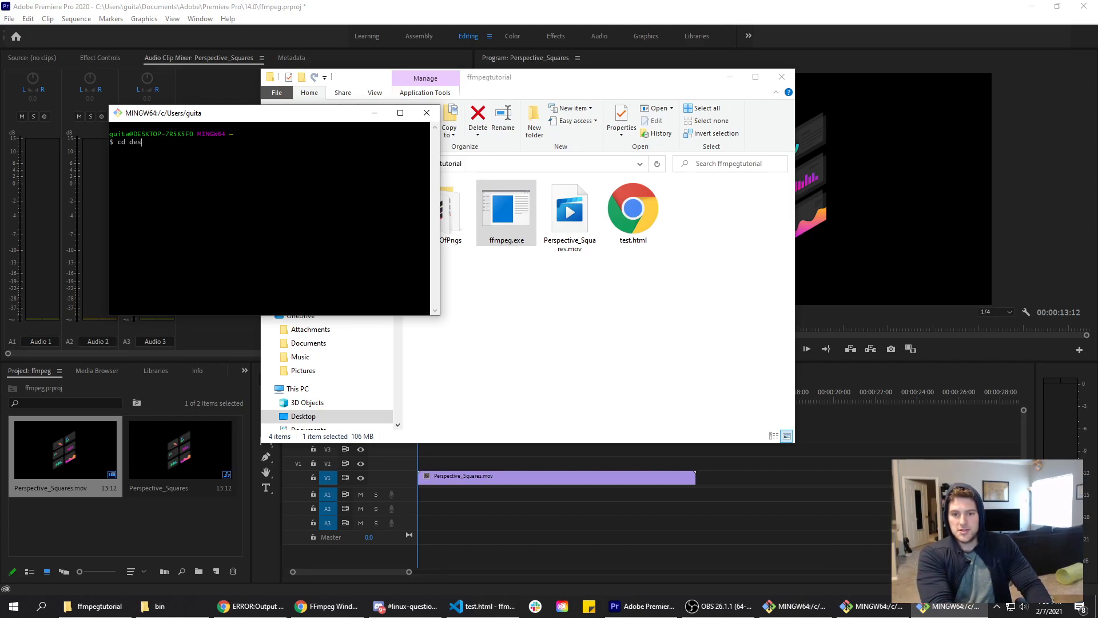
text(Desktop/ffmpegtutorial/)
text(,)
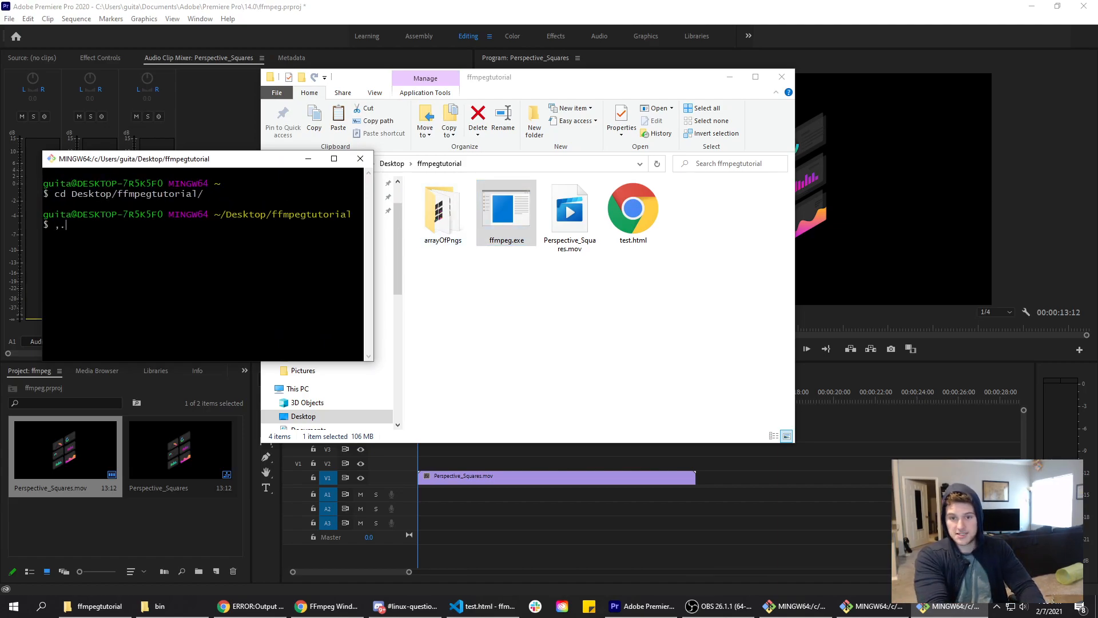
Step: Begin the command ./ffmpeg.exe -i arrayOfPngs/ as the input source
text(./ffm)
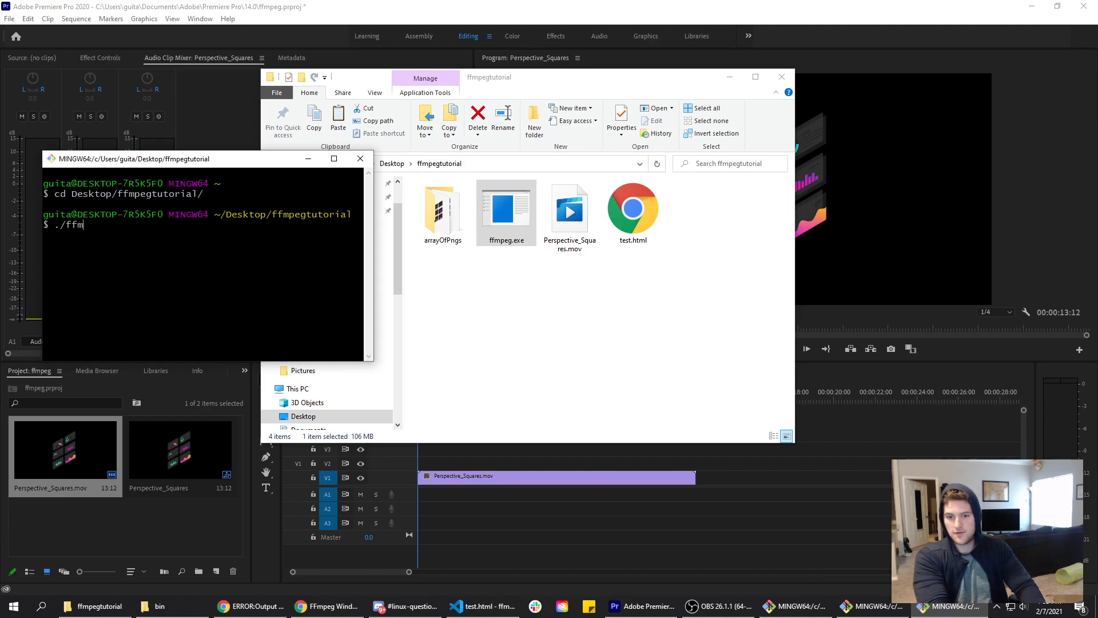
text(peg)
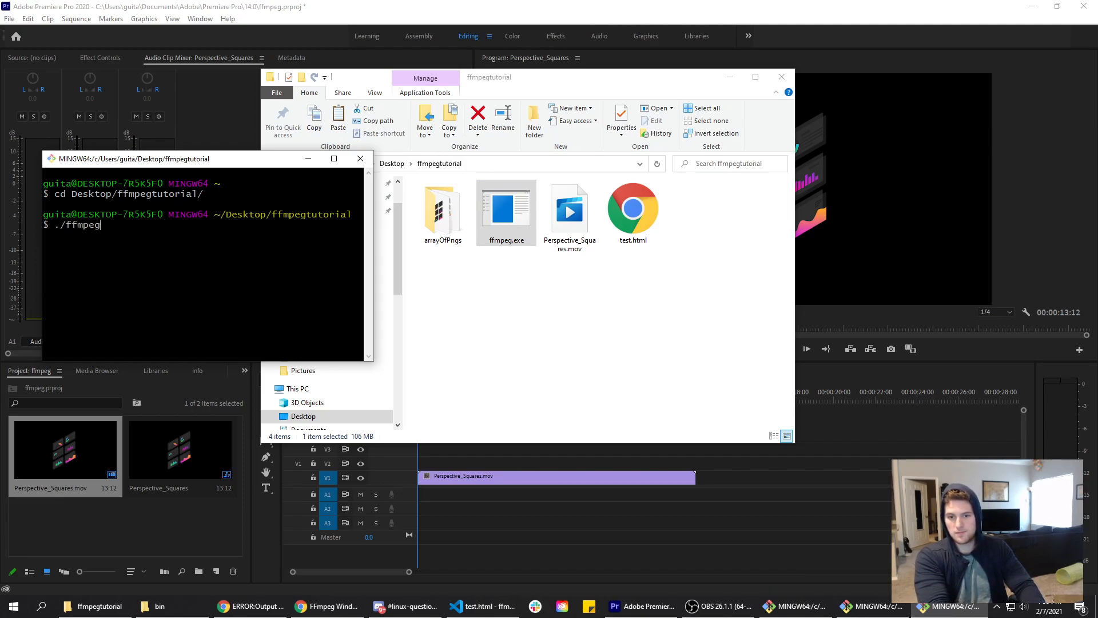
text(.ec)
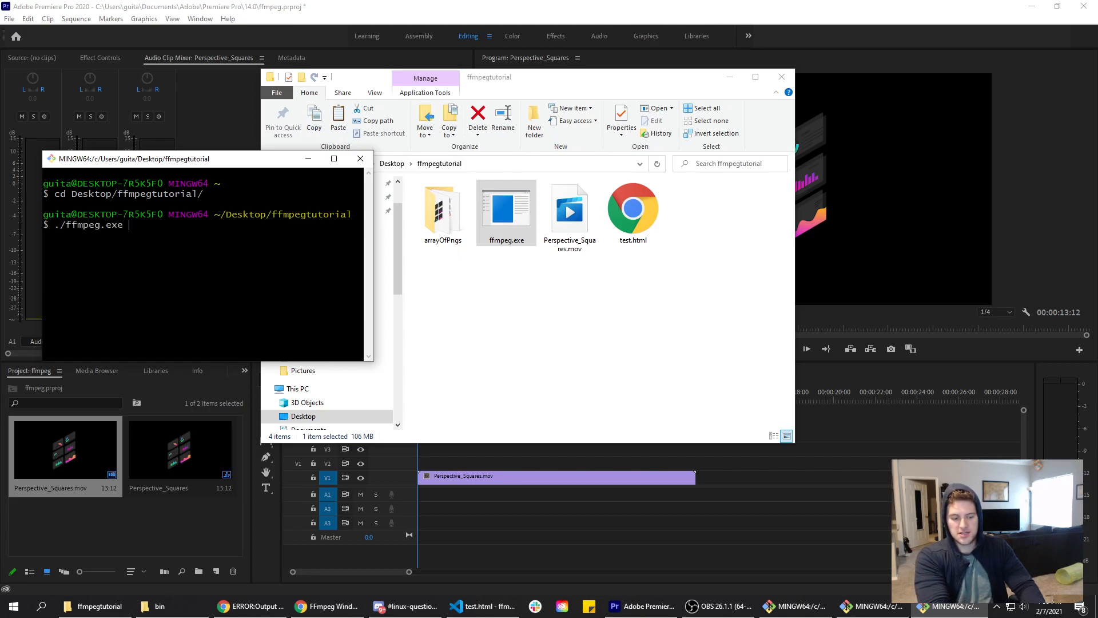
text(-i)
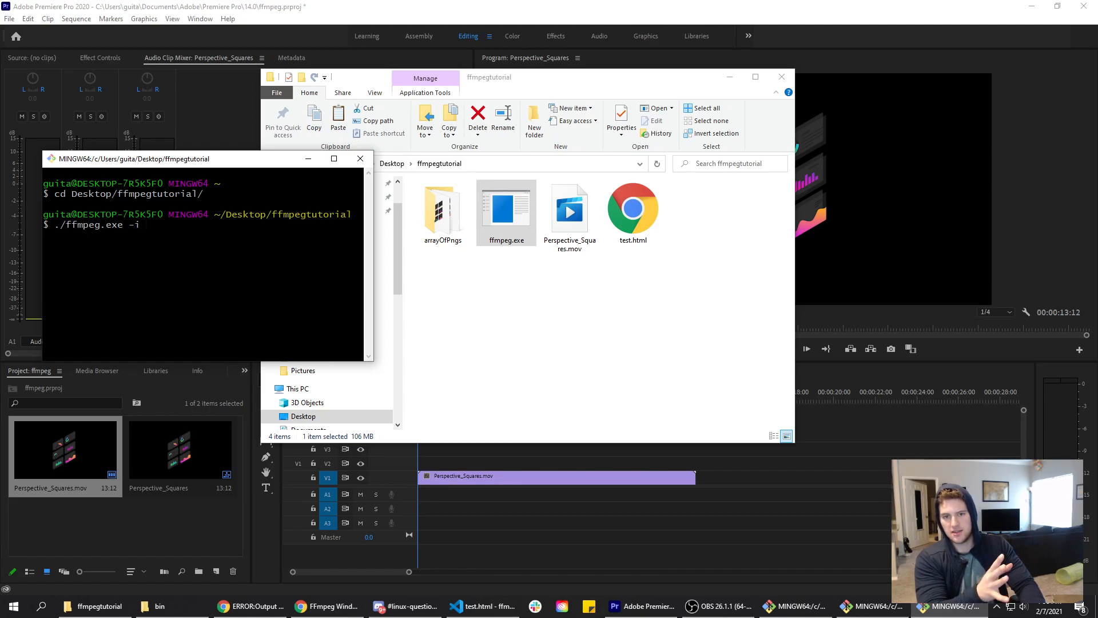
text(arrayOfPngs/)
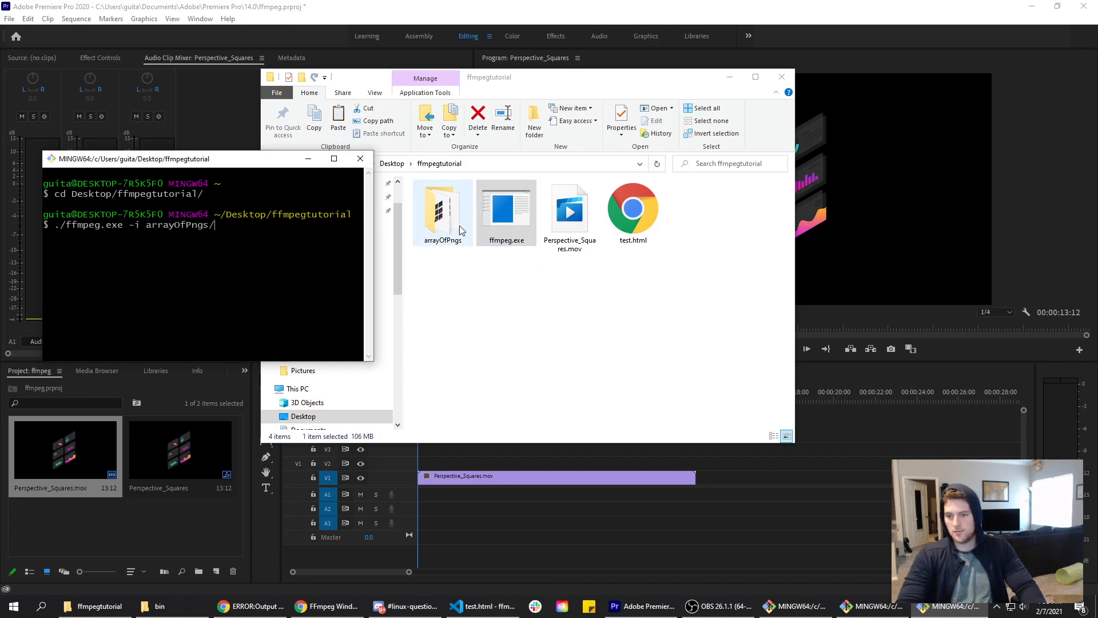
Step: Append Perspective_Squares%03d.png to the input path after checking the frame names in arrayOfPngs
double_click(443, 210)
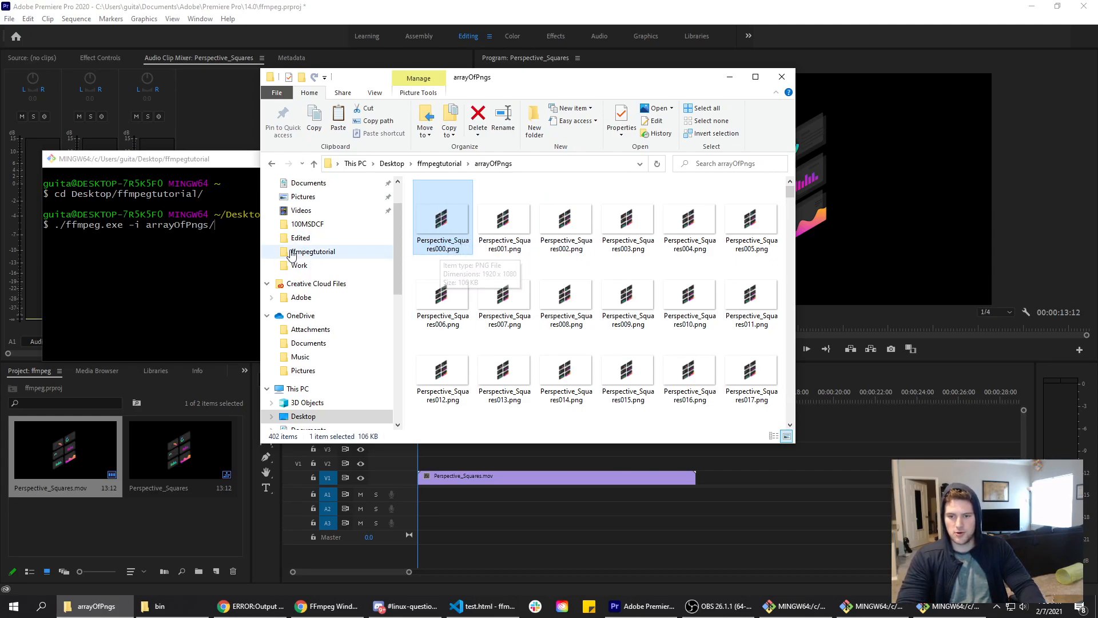
text(P)
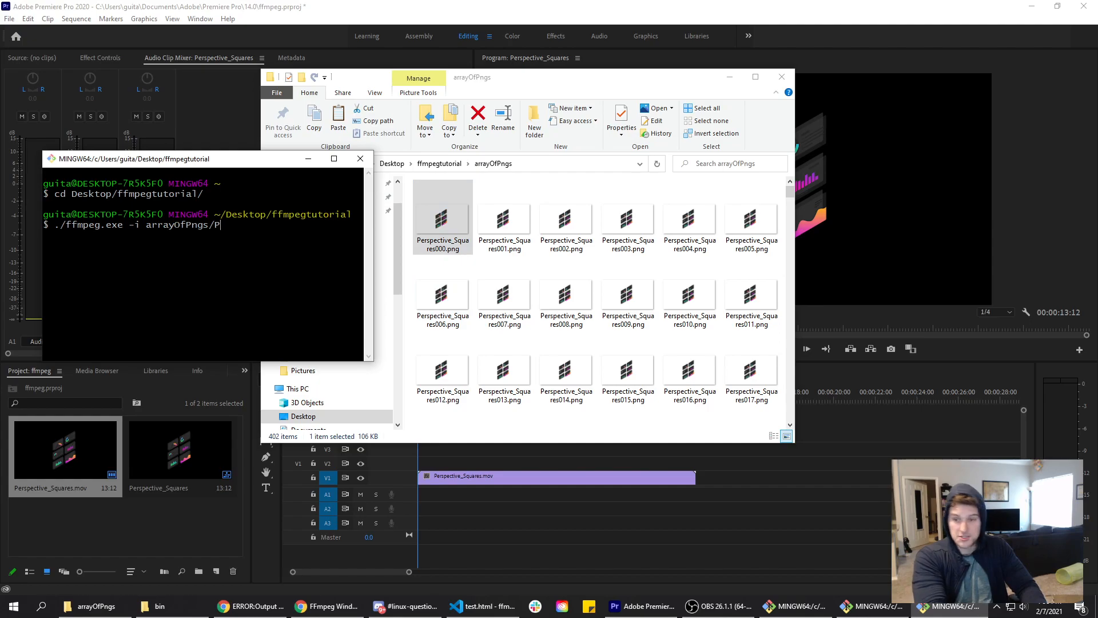
text(erpective)
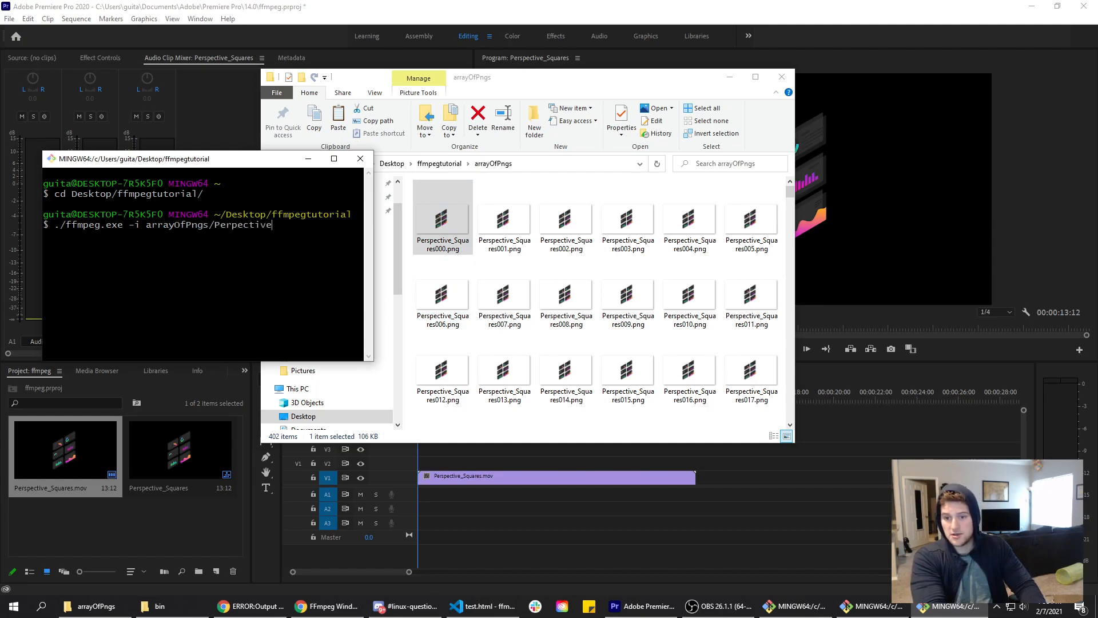
text(_Square)
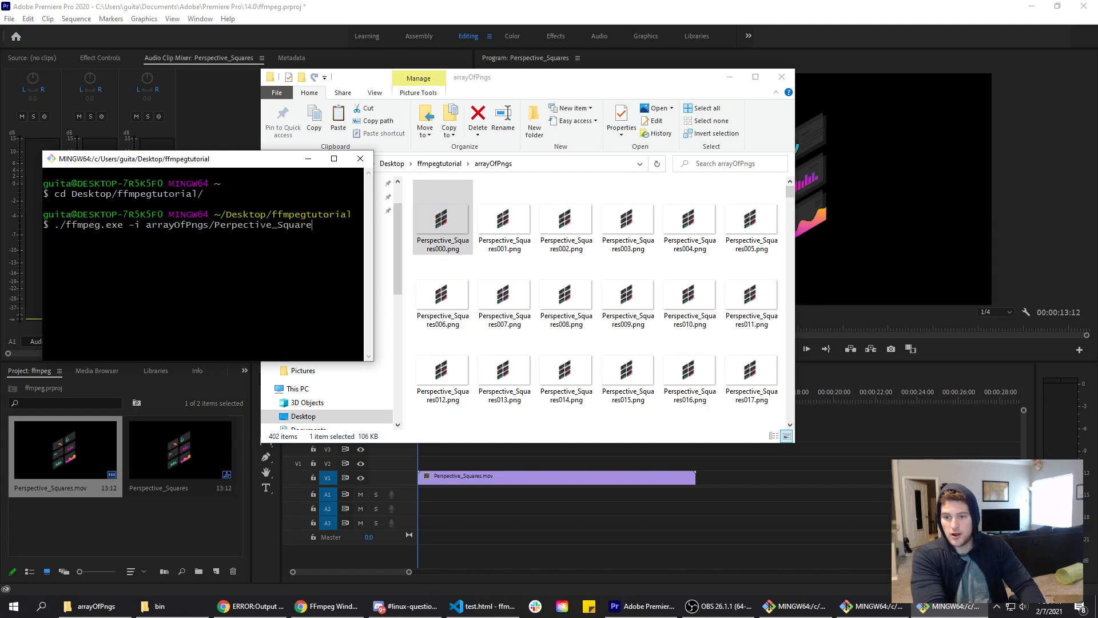
text(s0)
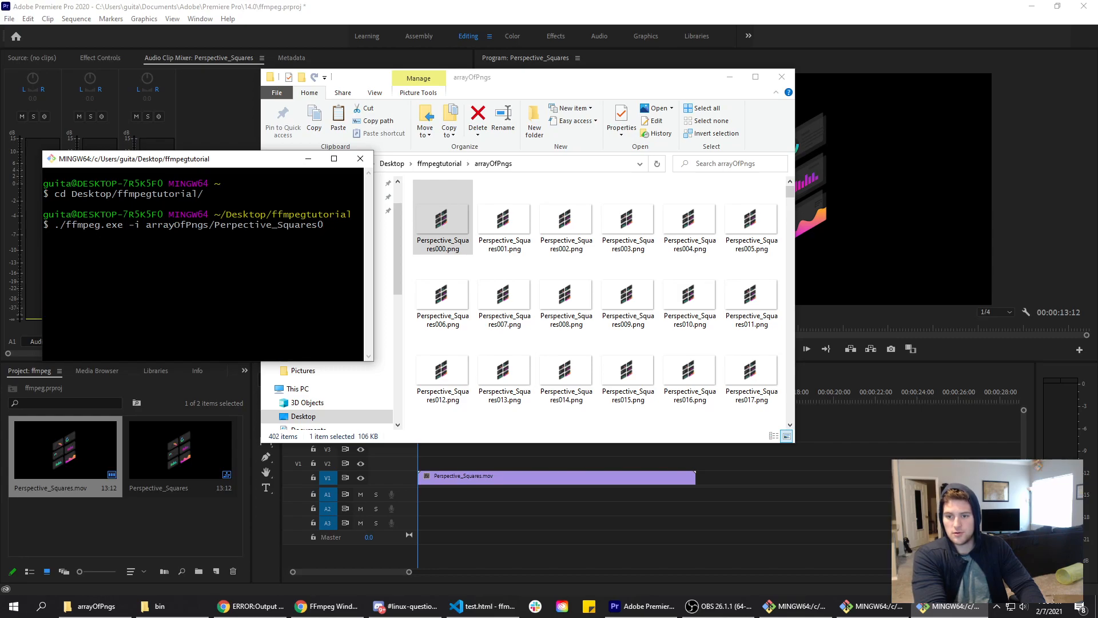
key(Backspace)
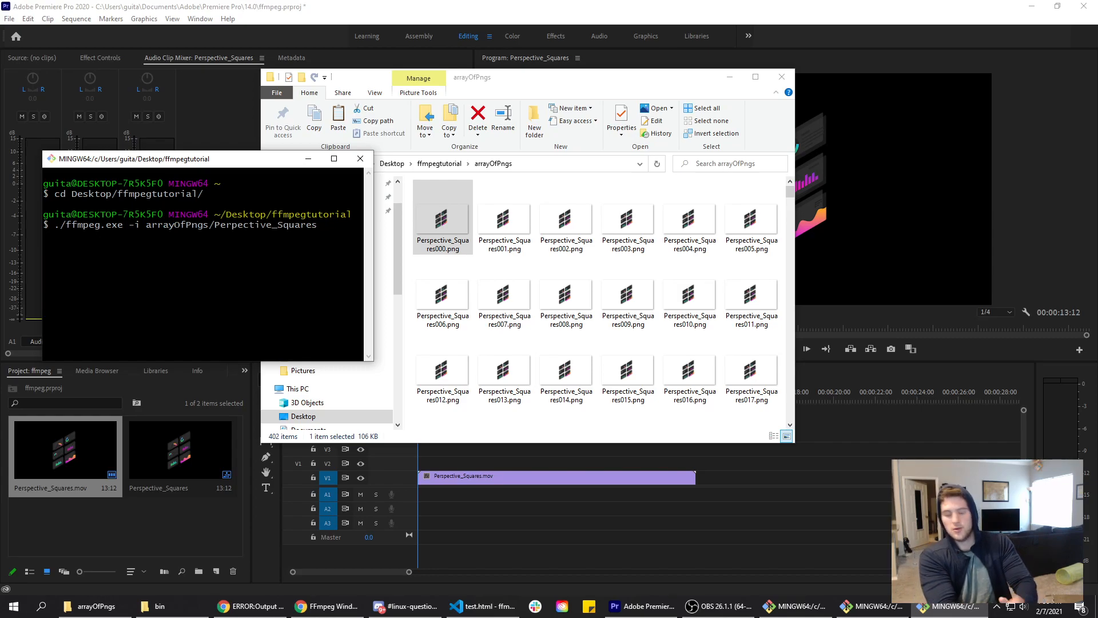
text(%0)
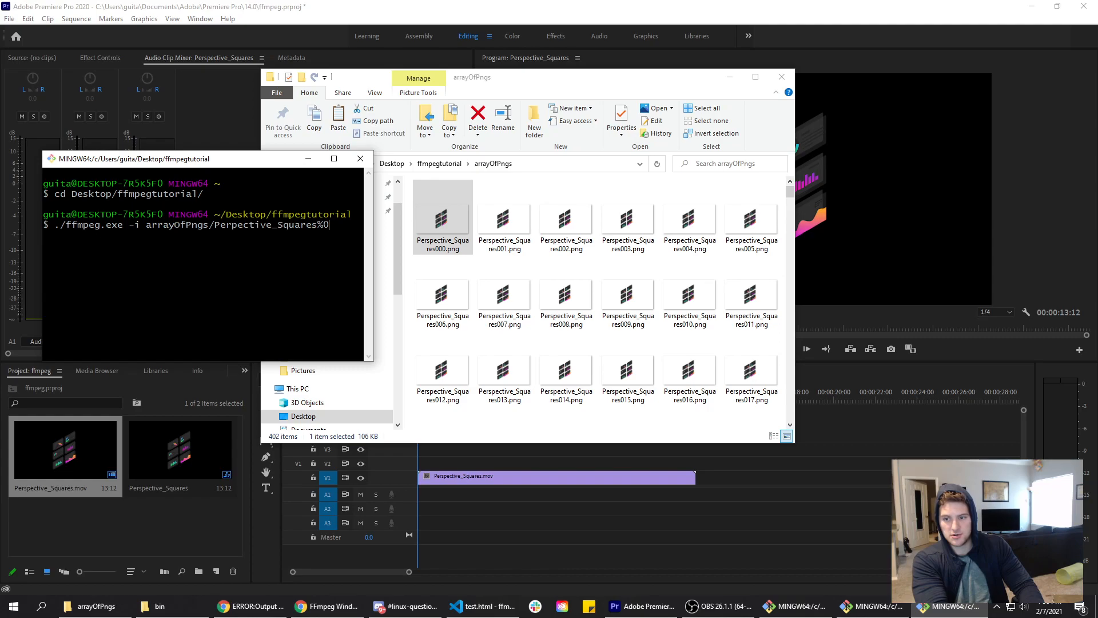
text(3)
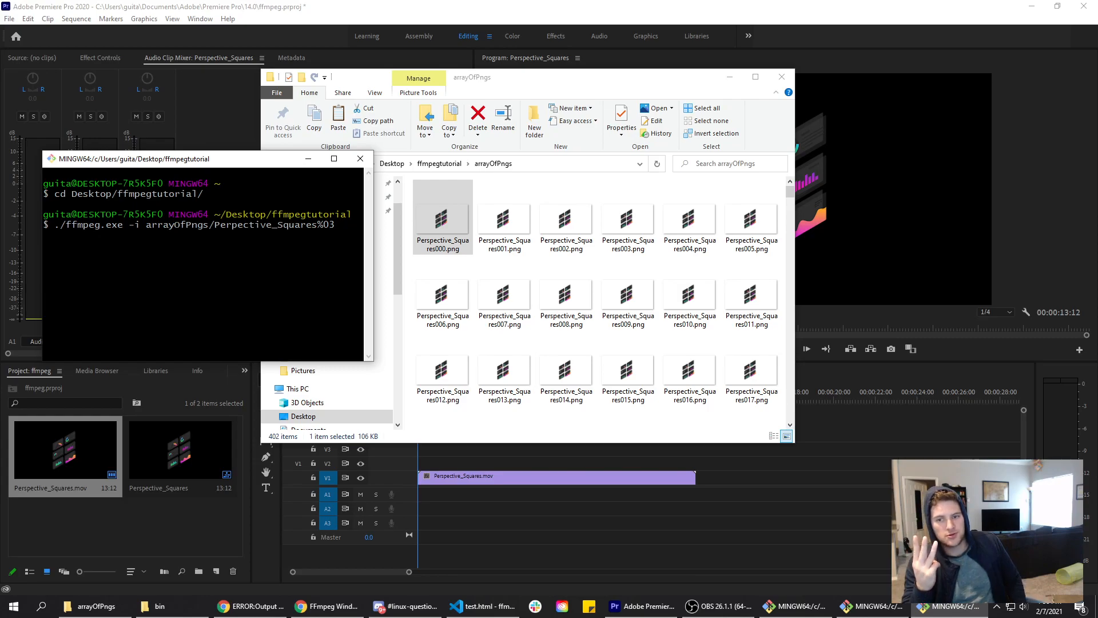
text(d)
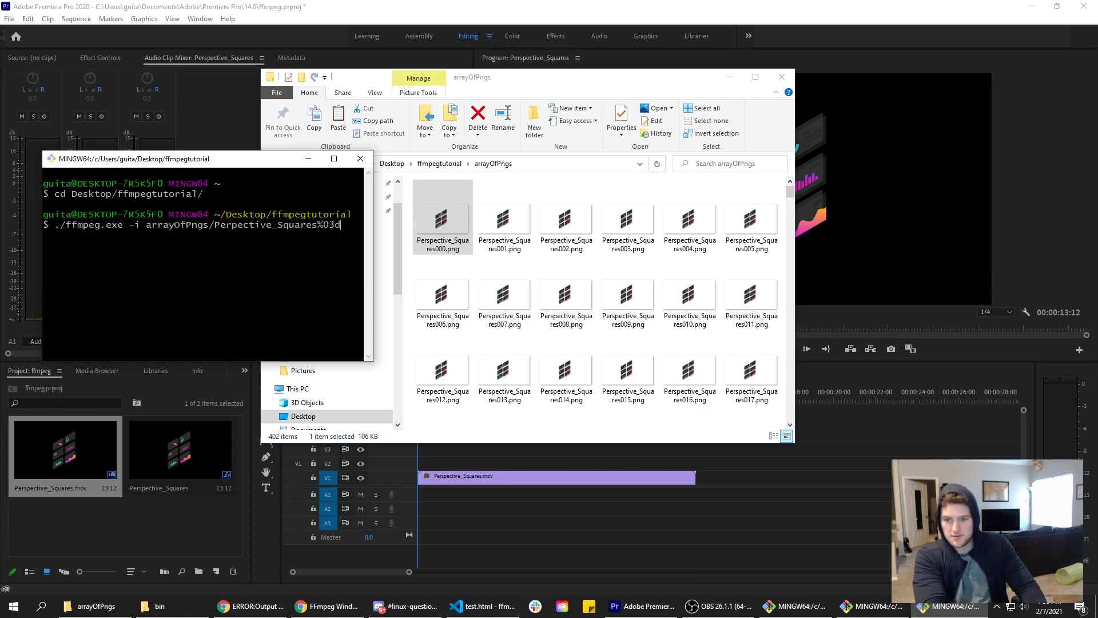
text(.png)
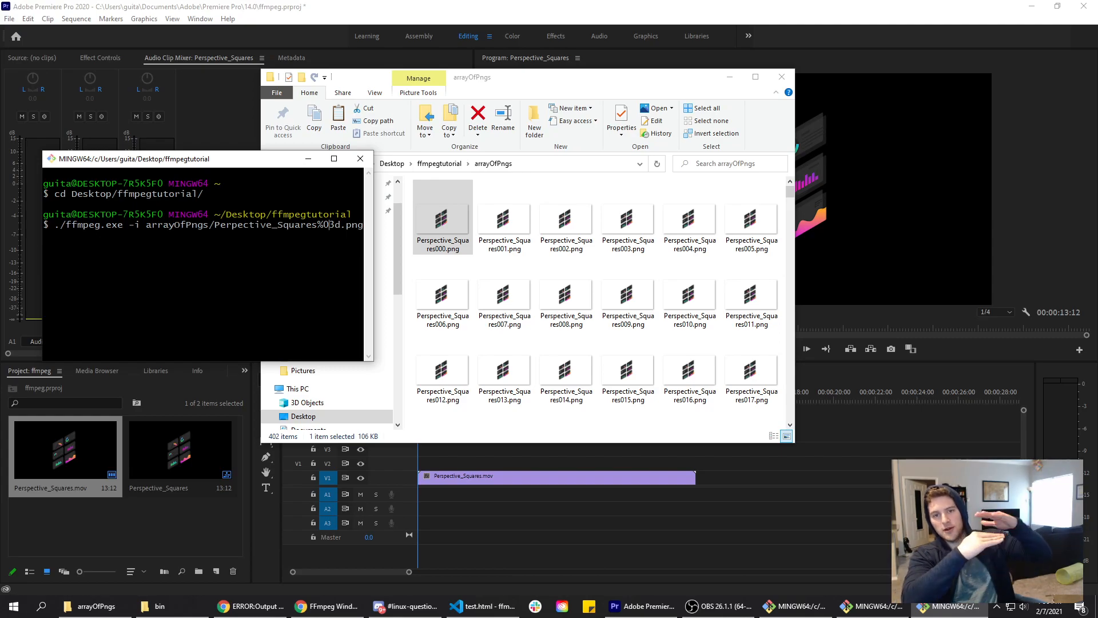
scroll(down, 3)
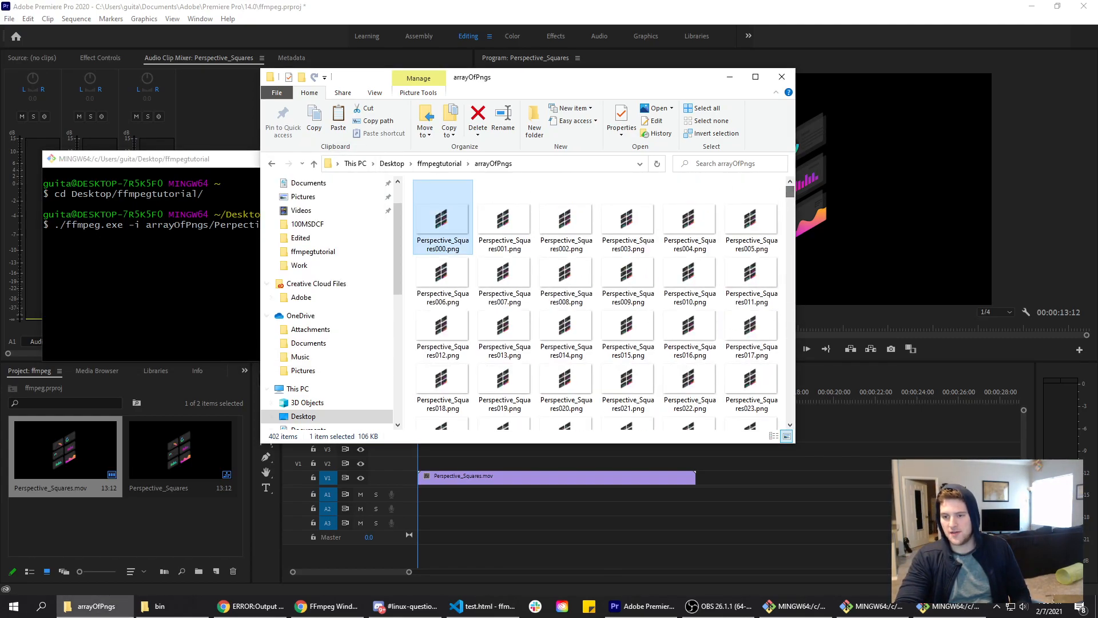
click(143, 159)
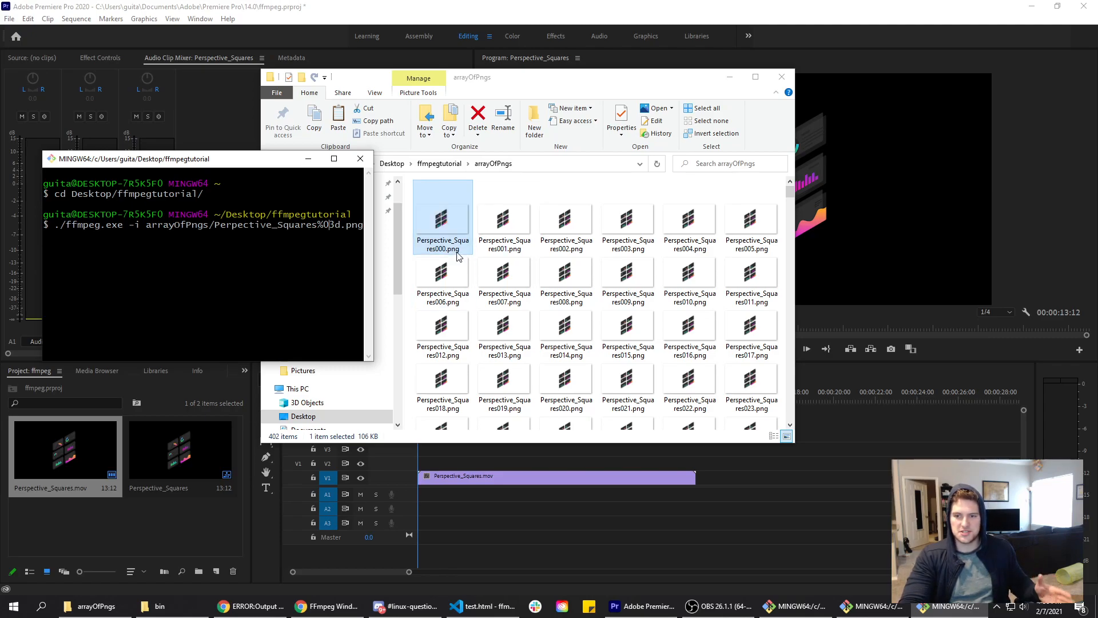
mouse_move(410, 238)
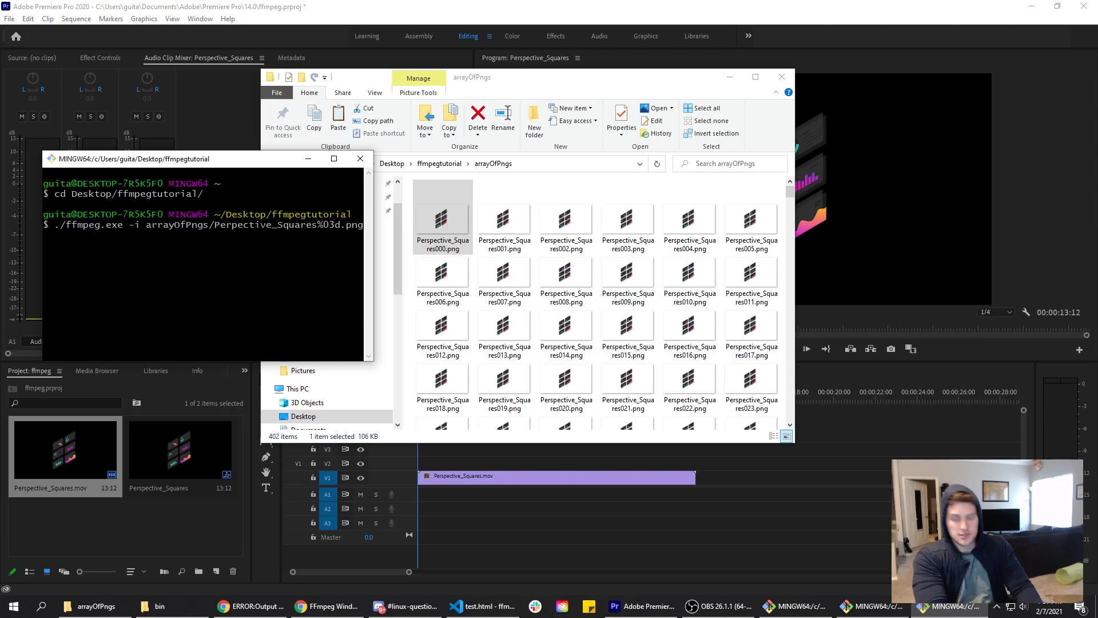
Step: Add -r 60 video.webm as the output and run the command, hitting a missing-file error
text(-r)
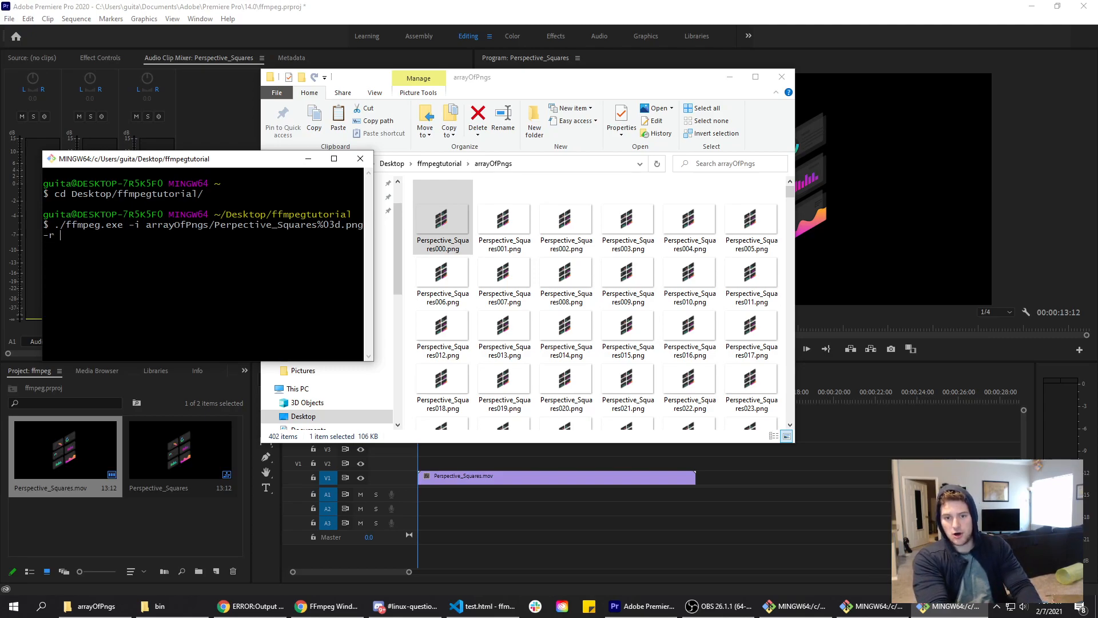
text(60)
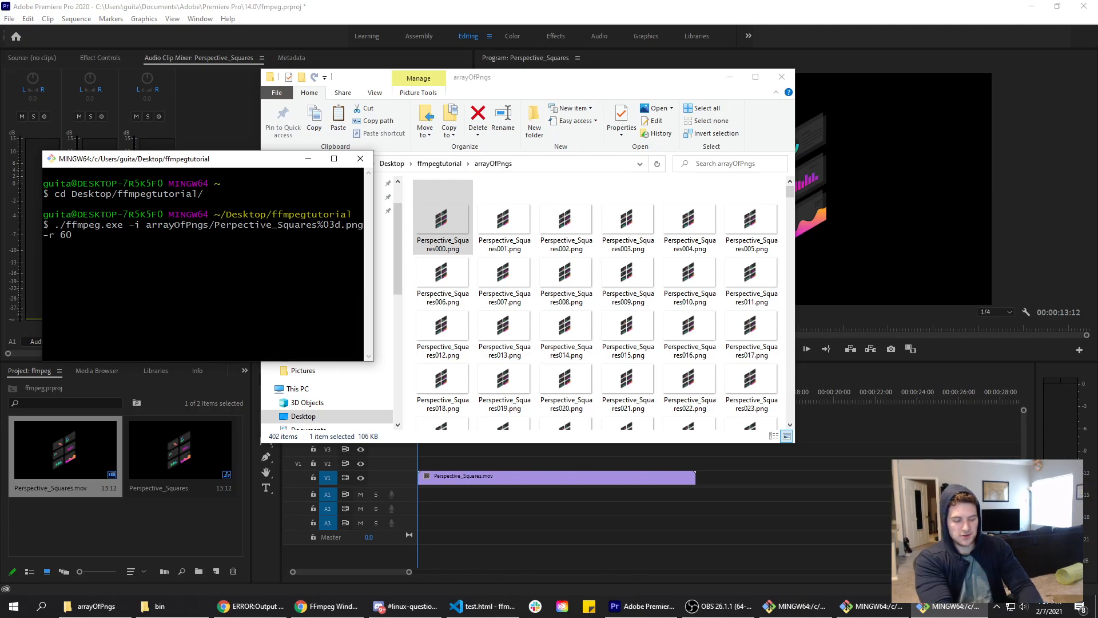
text(video.)
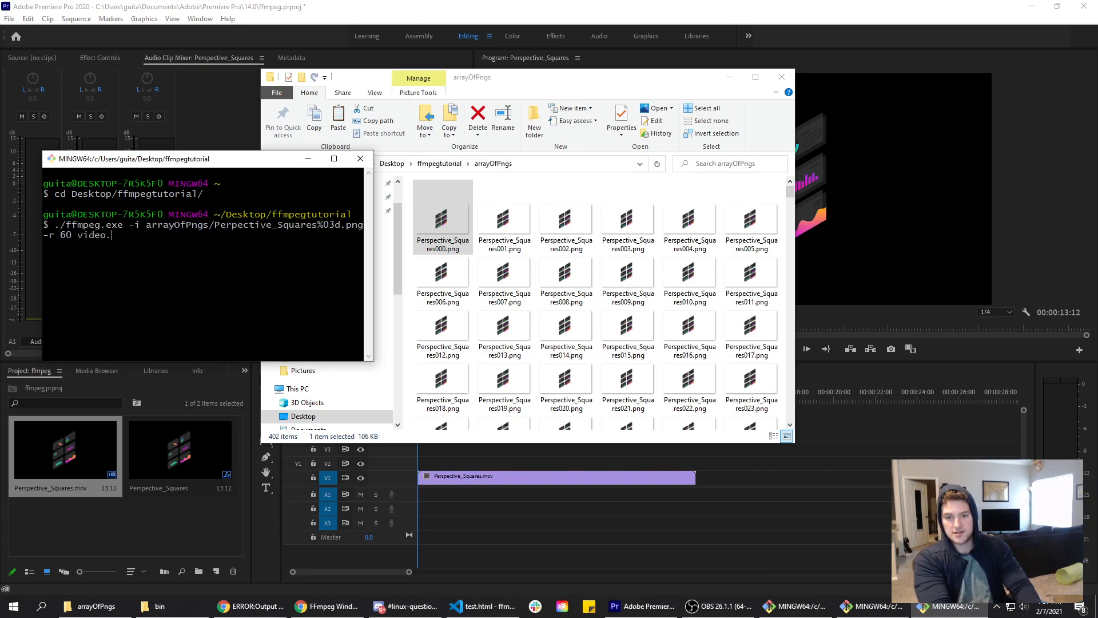
text(webm)
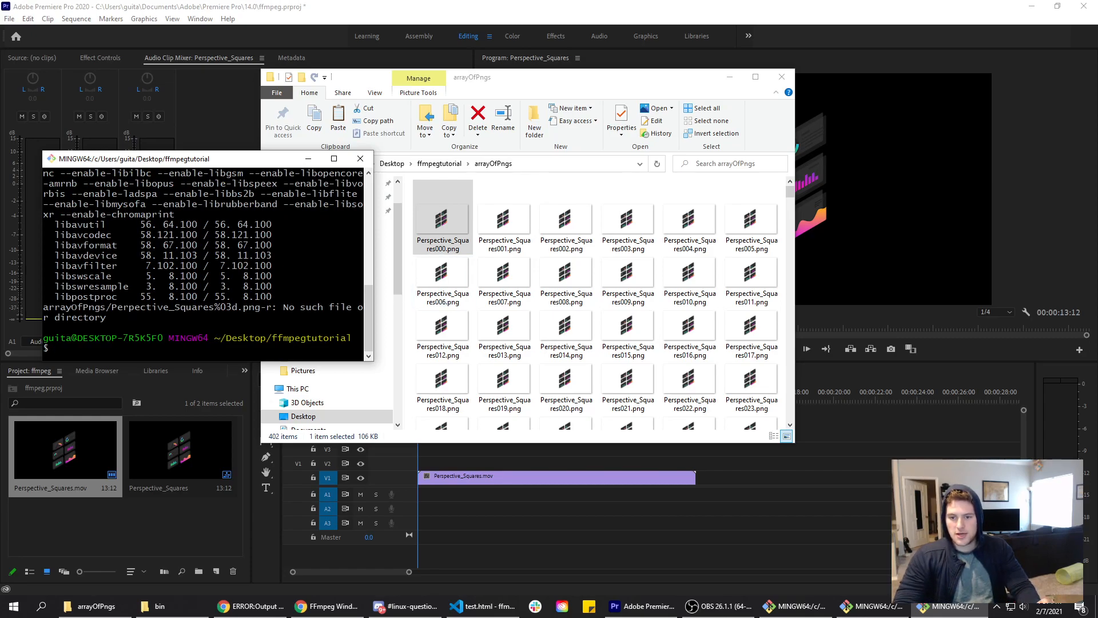
Step: Run ffmpeg on arrayOfPngs/Perspective_Squares%03d.png at 60 fps, then correct the input to ./arrayOfPngs/Perspective_Squares%03d.png for video.webm
text(./ffmpeg.exe -i arrayOfPngs/Perspective_Squares%03d.png -r 60 video.webm)
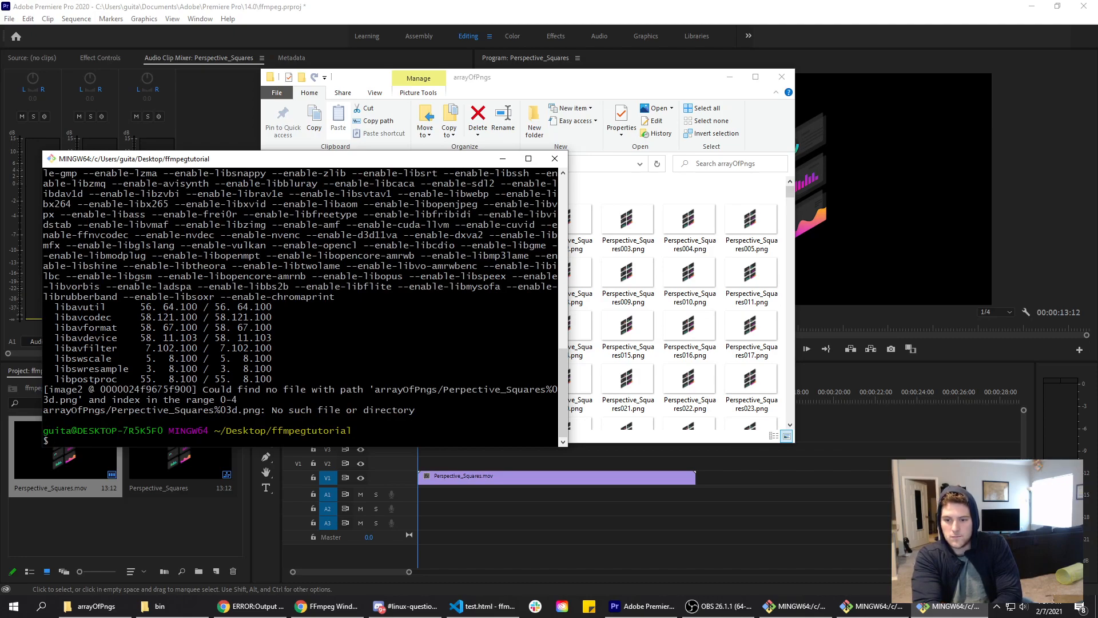
text(./ffmpeg.exe -i arrayOfPngs/Perspective_Squares%03d.png -r 60 video.webm)
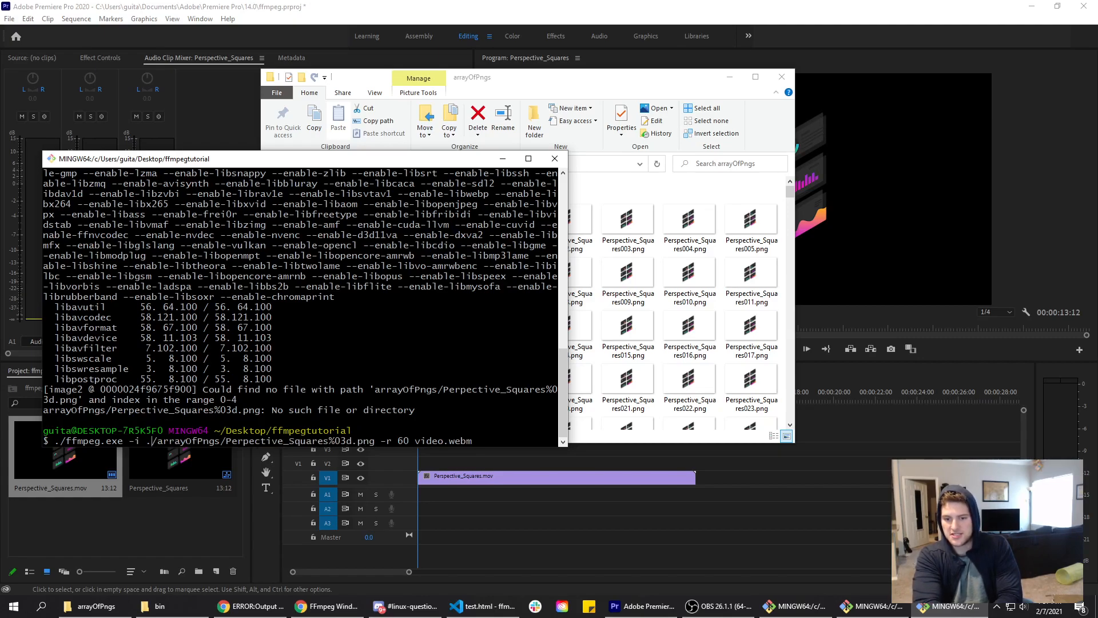
key(Enter)
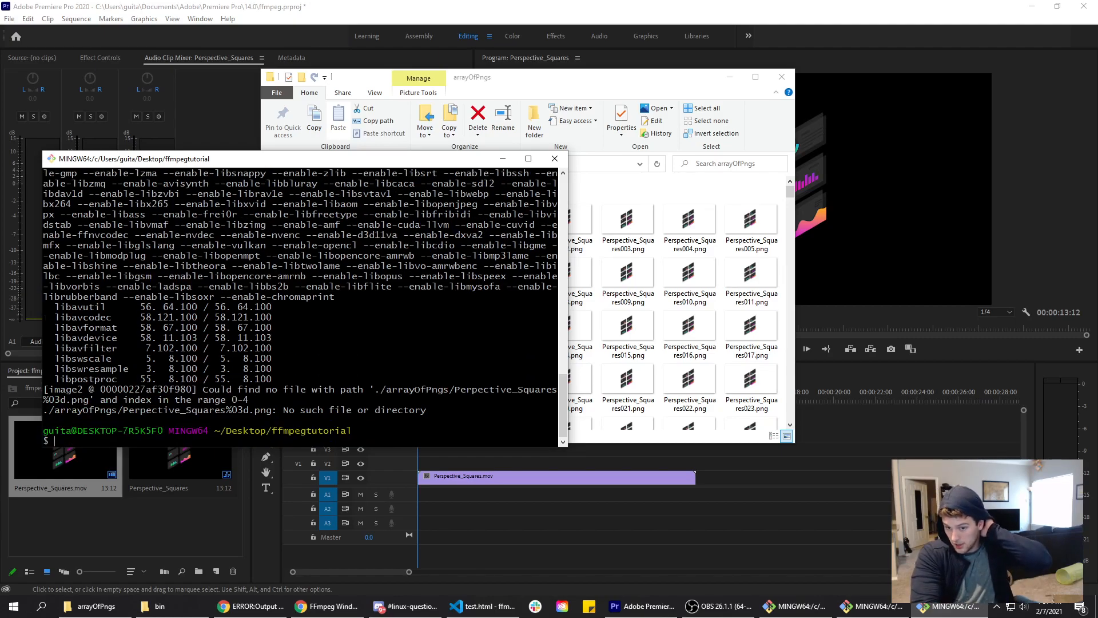
text(./ffmpeg.exe -i ./arrayOfPngs/Perspective_Squares%03d.png -r 60 video.webm)
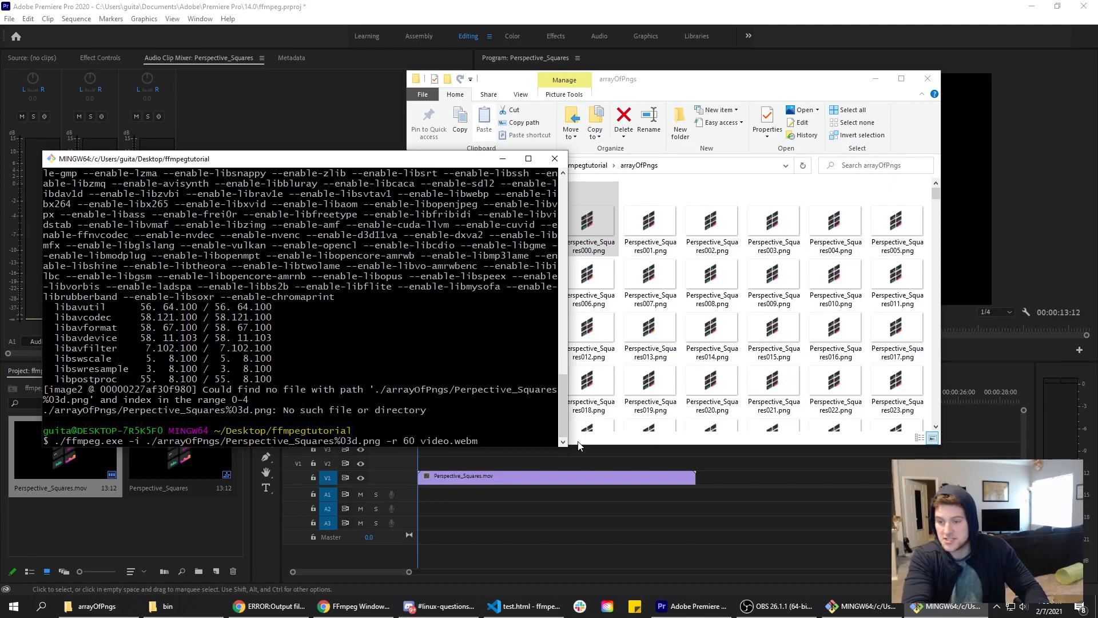
Step: Encode the 402 frames into video.webm and show it in the ffmpegtutorial folder
key(Return)
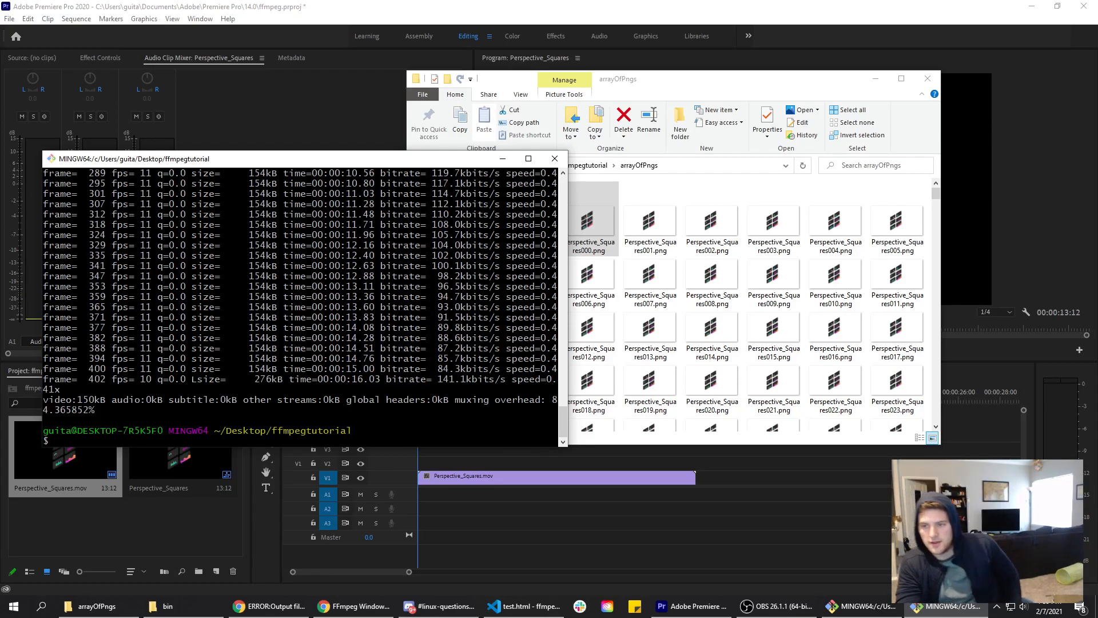
click(584, 164)
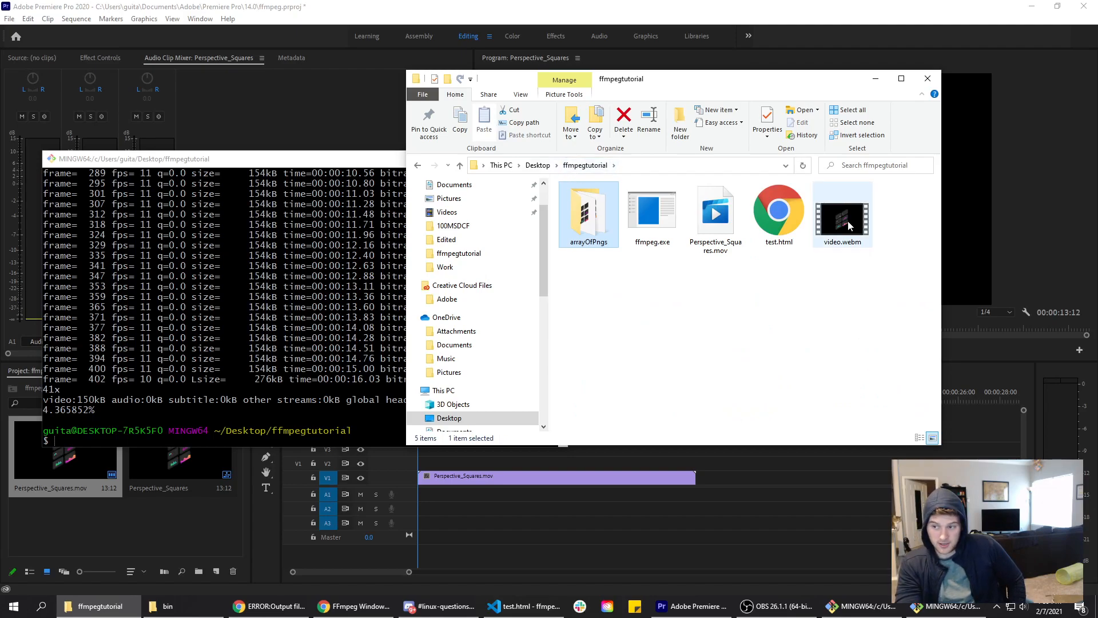
Step: Preview video.webm, then open test.html in VS Code with 'code test.html'
double_click(841, 210)
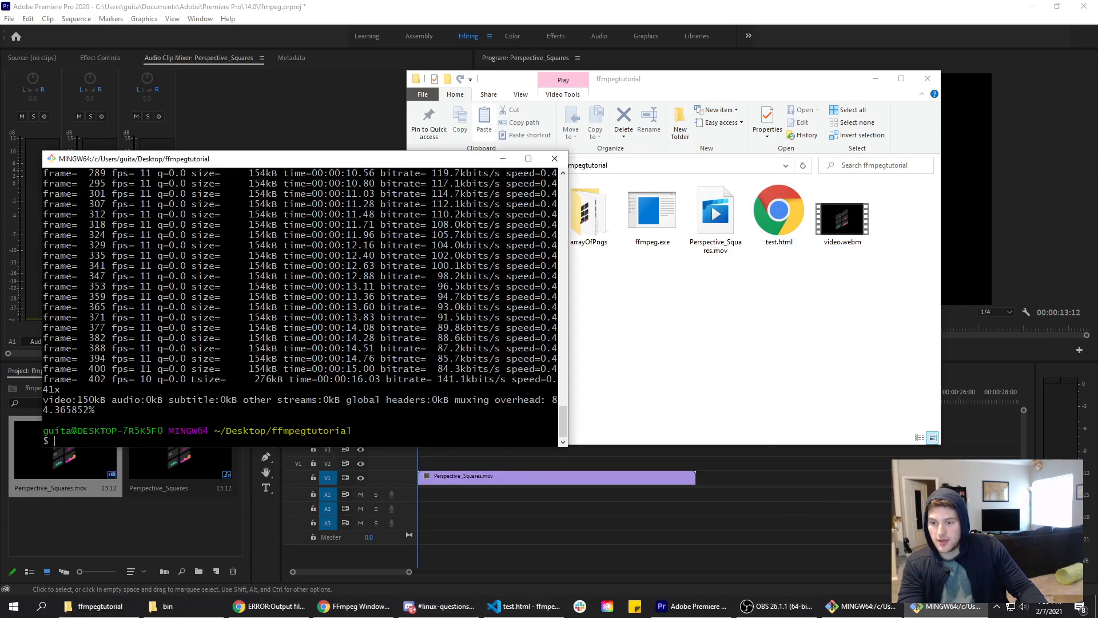
text(code)
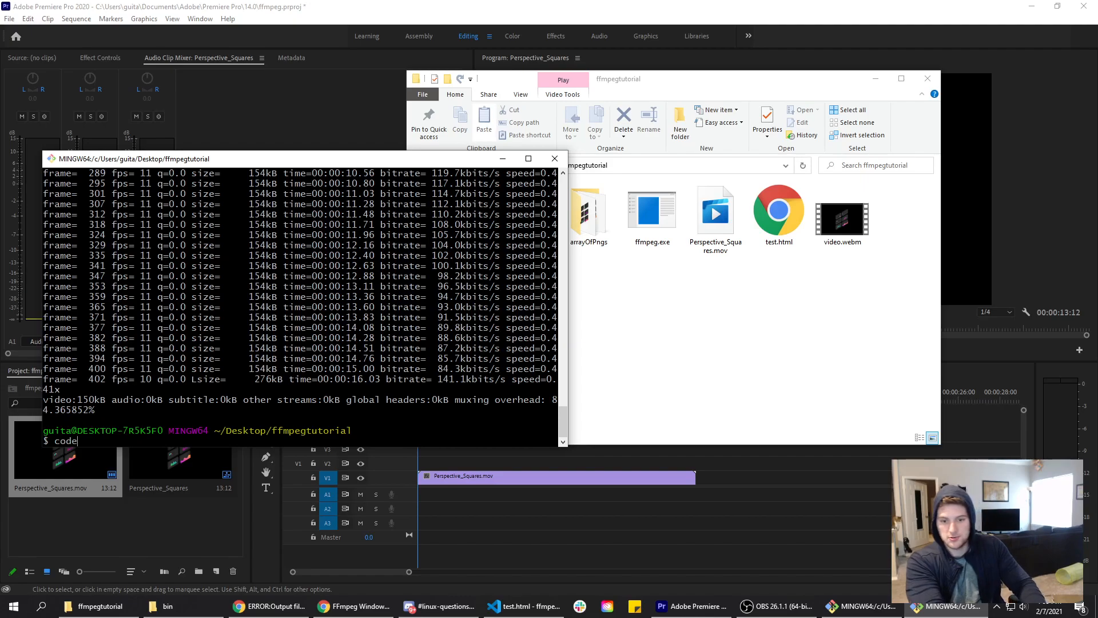
text(test.html)
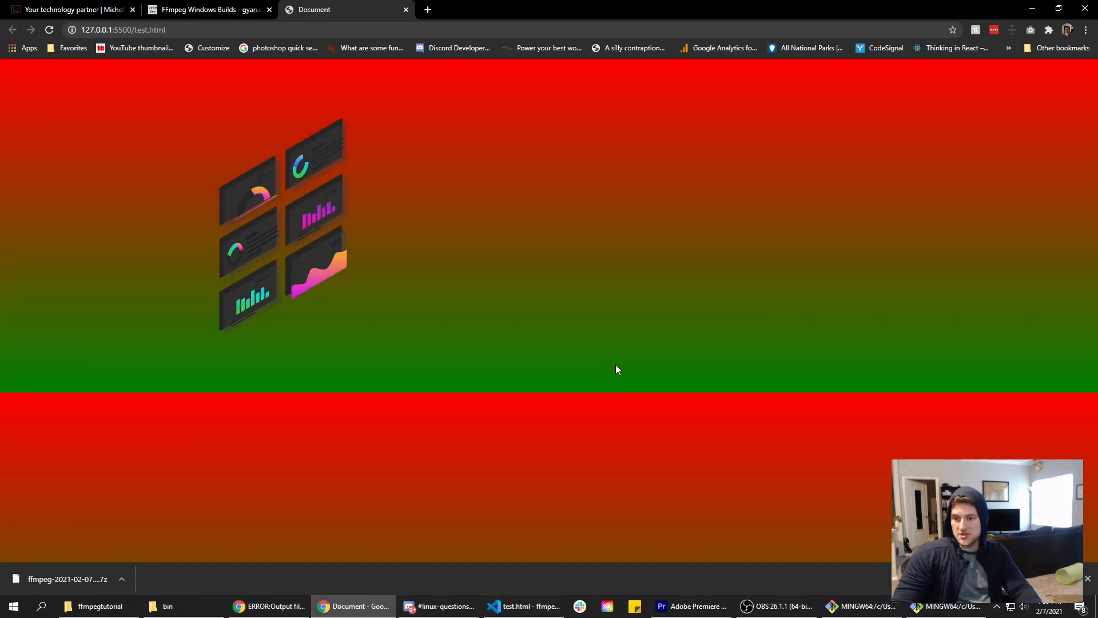
mouse_move(302, 163)
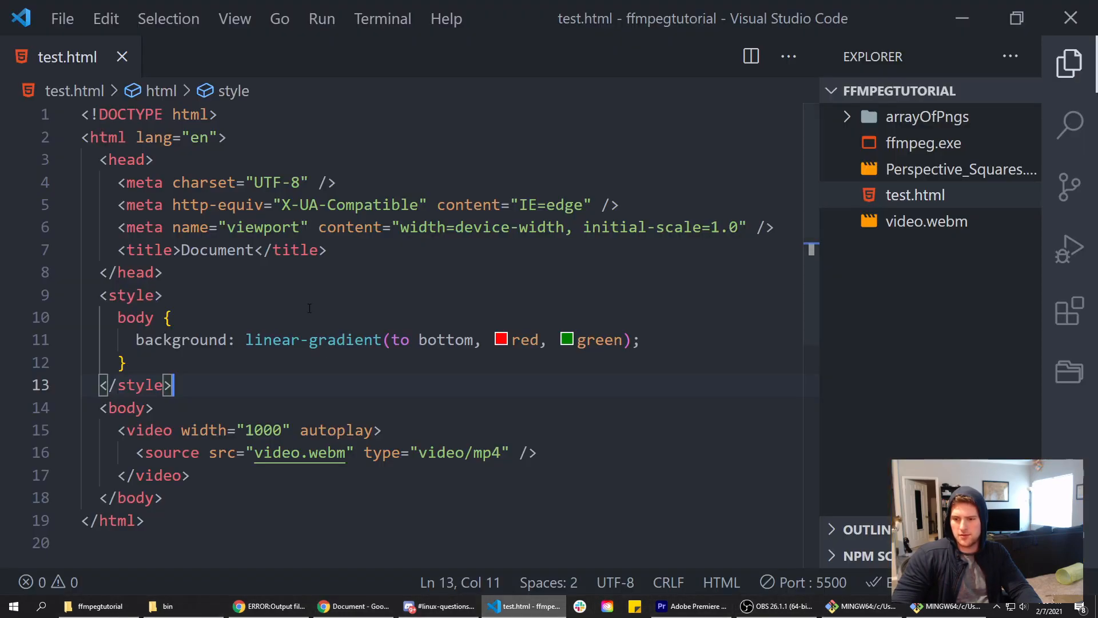
Step: Add the muted and loop attributes to the video tag in test.html
text(muted)
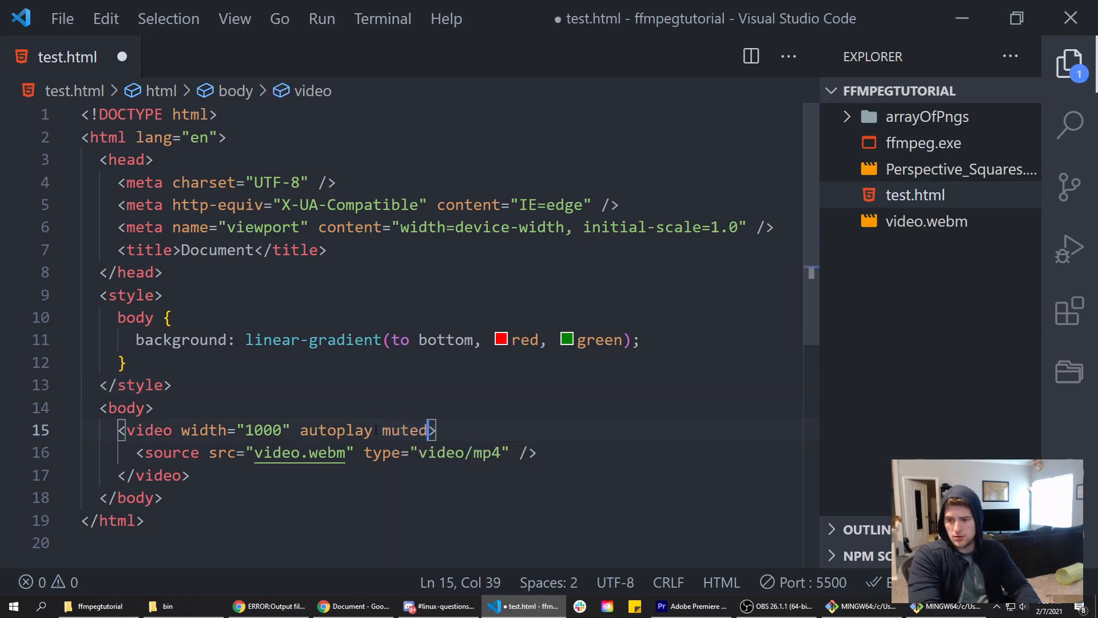
text(loop)
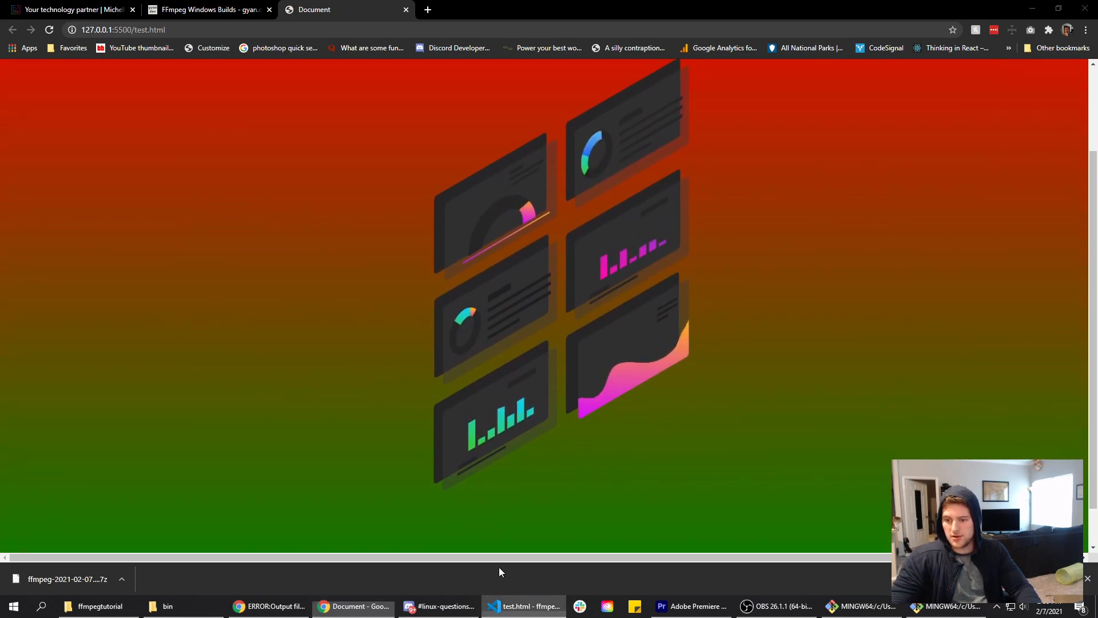
Step: Inspect the looping video element in Chrome's developer tools
click(524, 606)
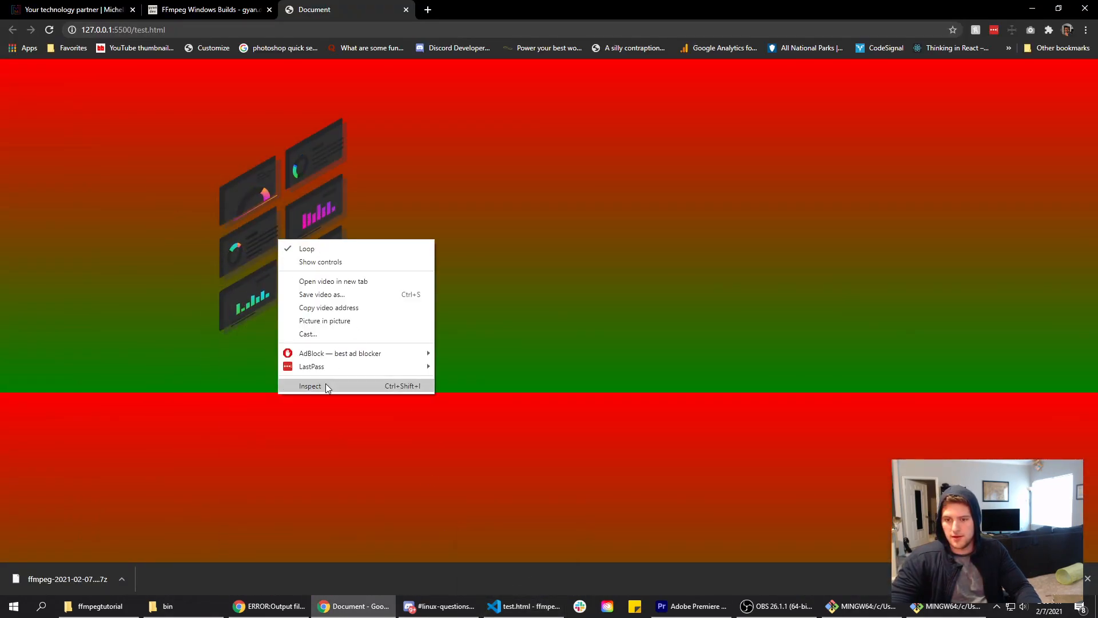
click(310, 387)
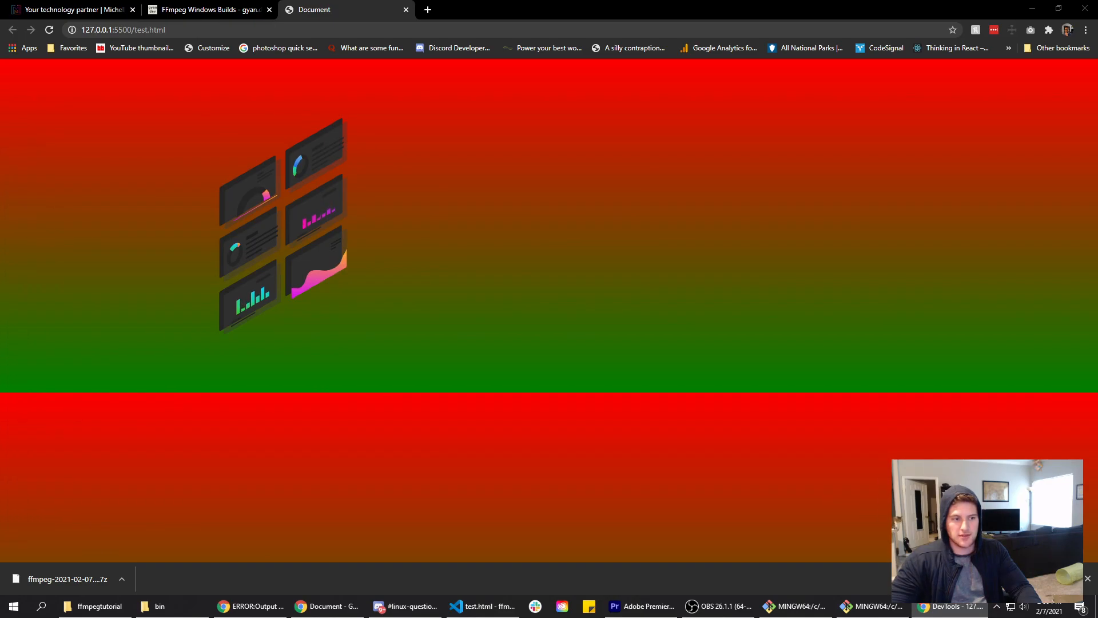